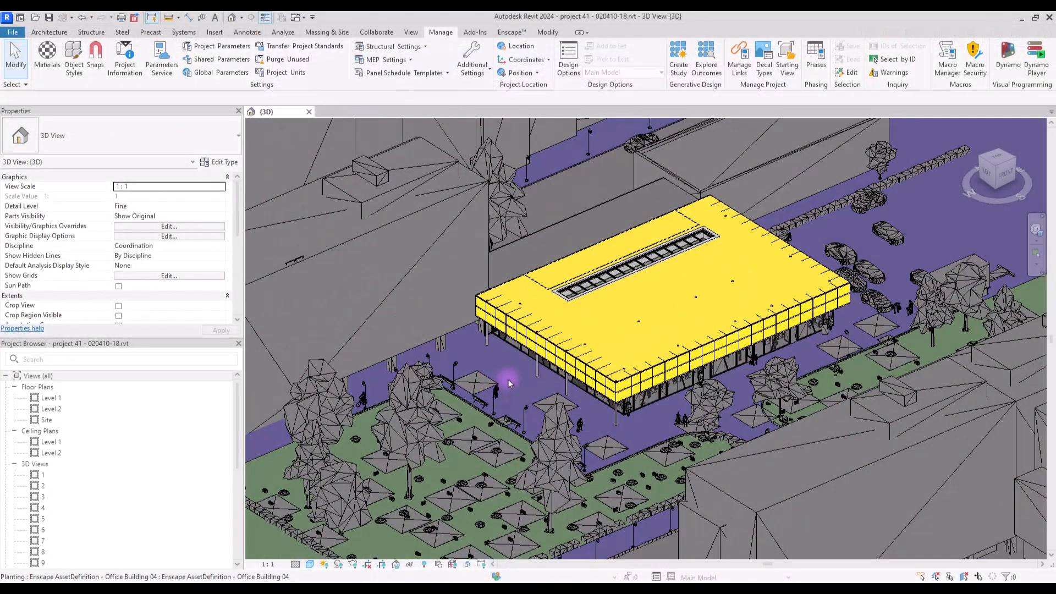
Step: Zoom the Revit 3D view of the site model around the yellow office building
scroll(down, 3)
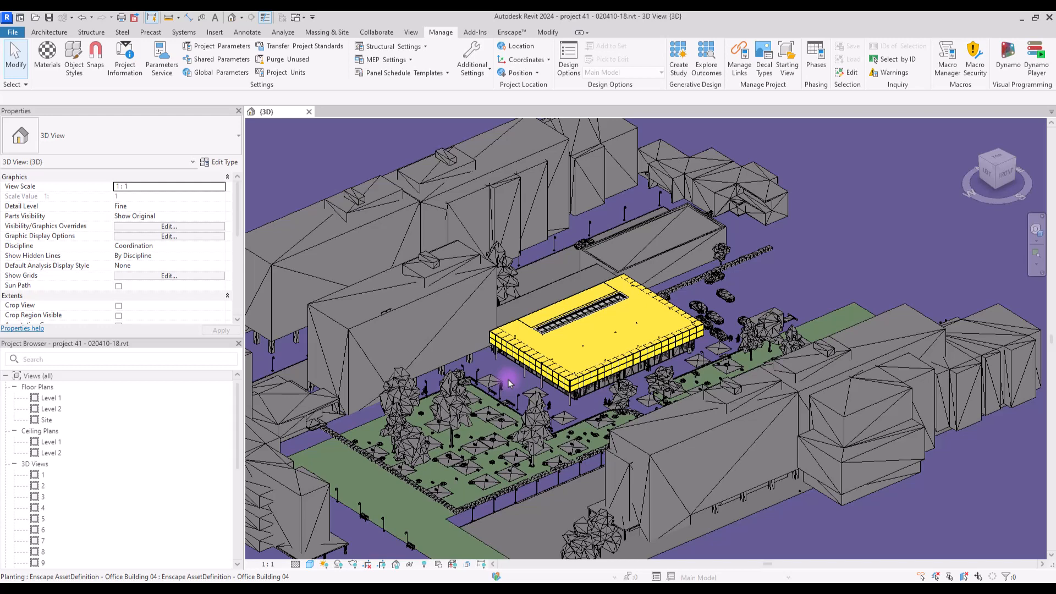
mouse_move(369, 244)
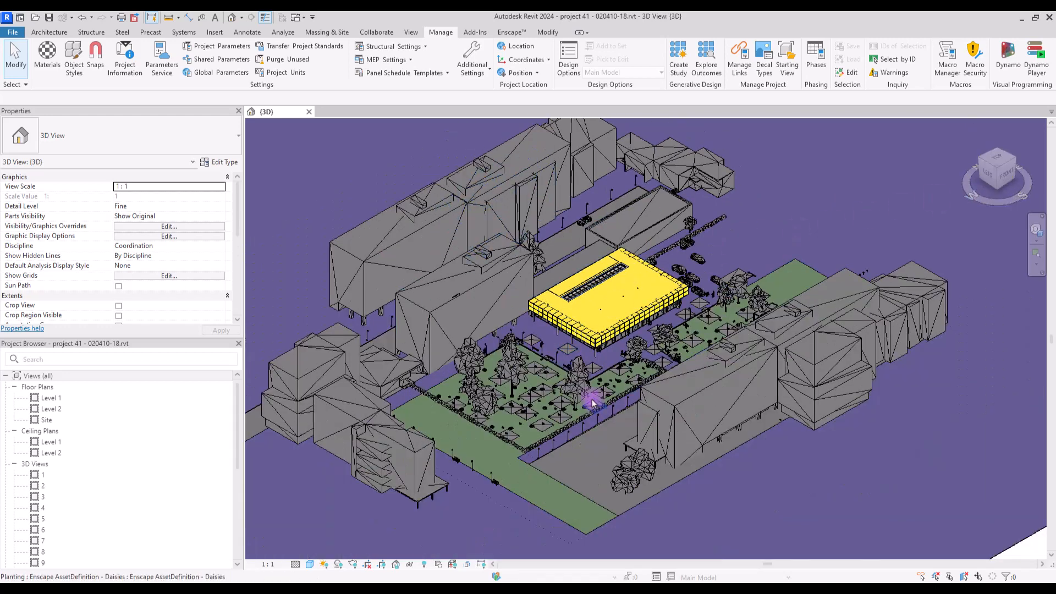
mouse_move(593, 403)
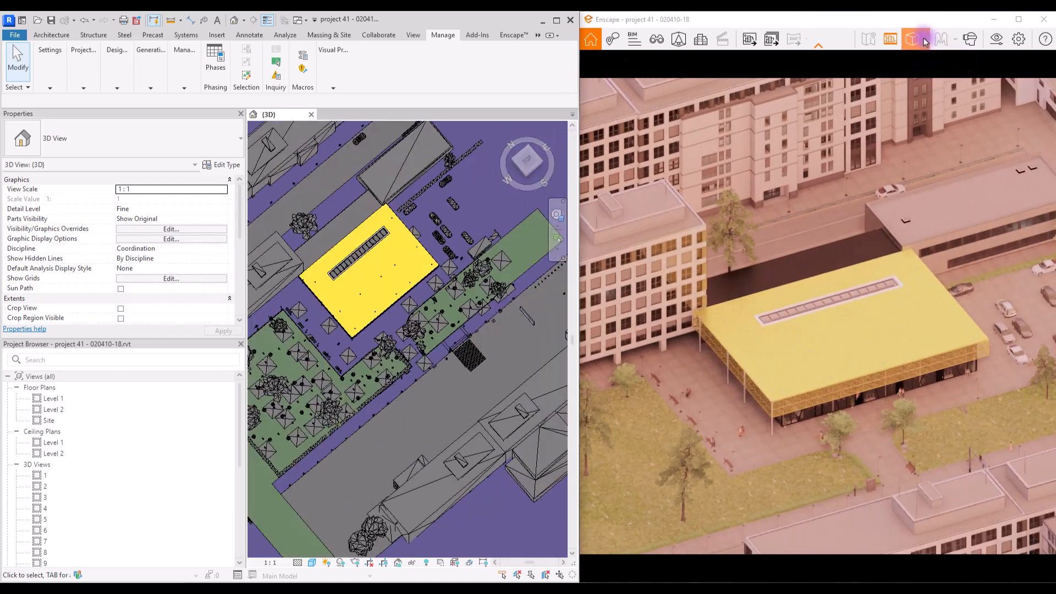
Step: Confirm Orthographic camera projection, then adjust and clear the planting selection in Revit
click(915, 39)
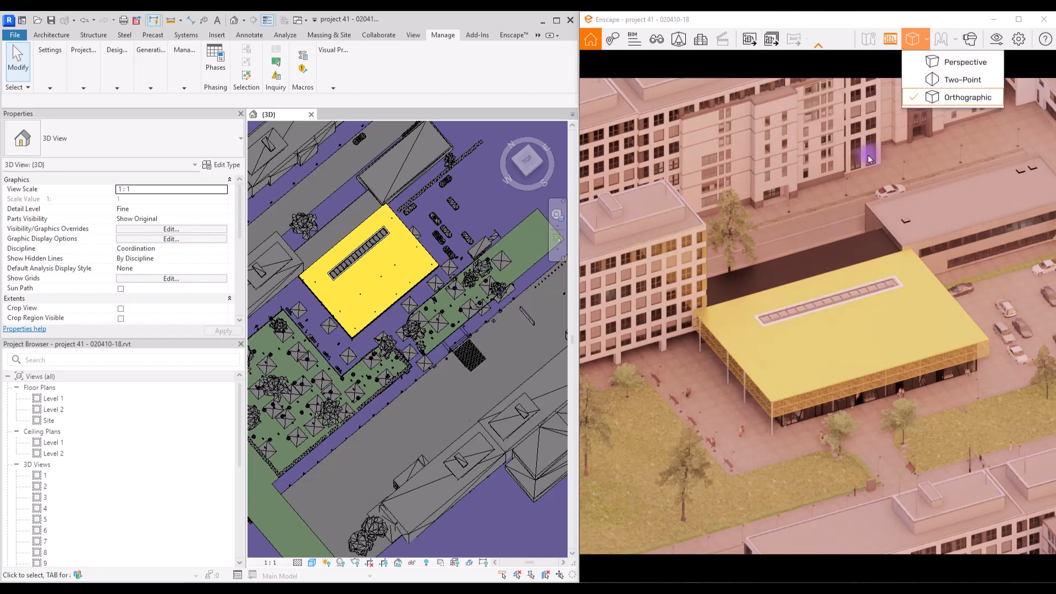
mouse_move(848, 169)
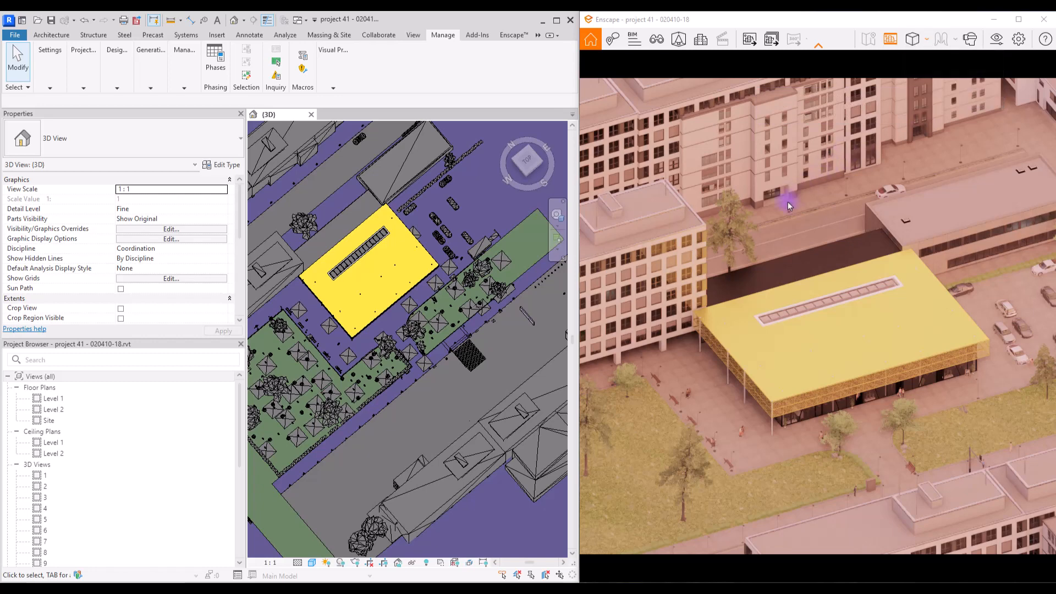
mouse_move(701, 400)
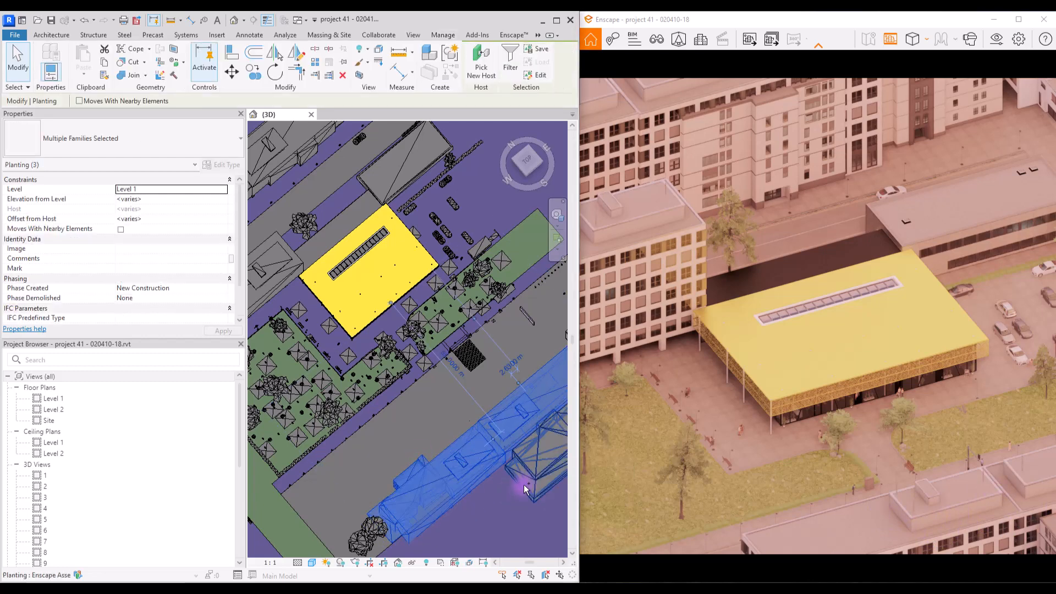
click(517, 429)
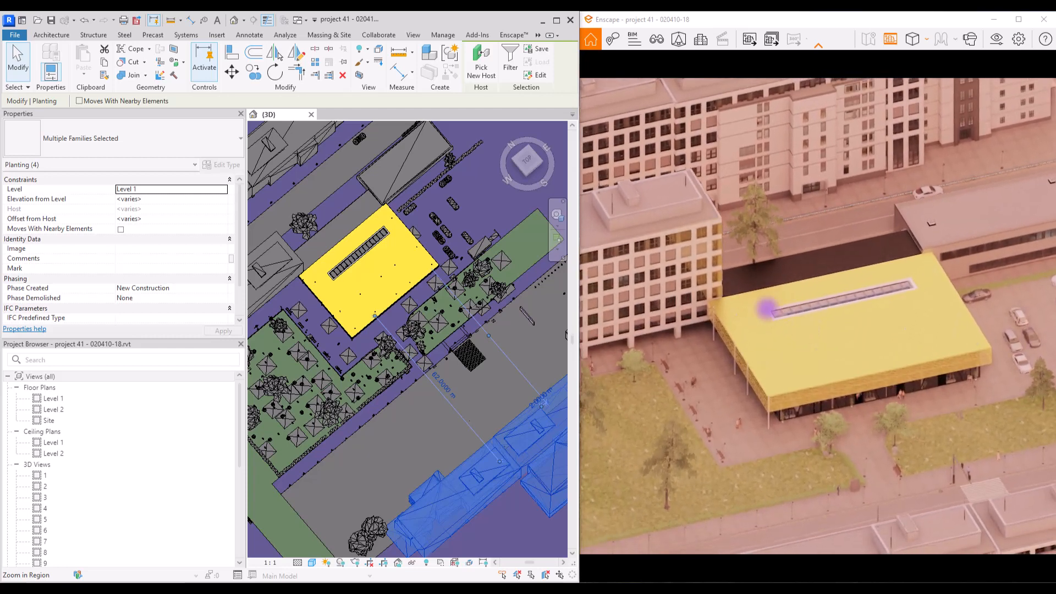
click(442, 35)
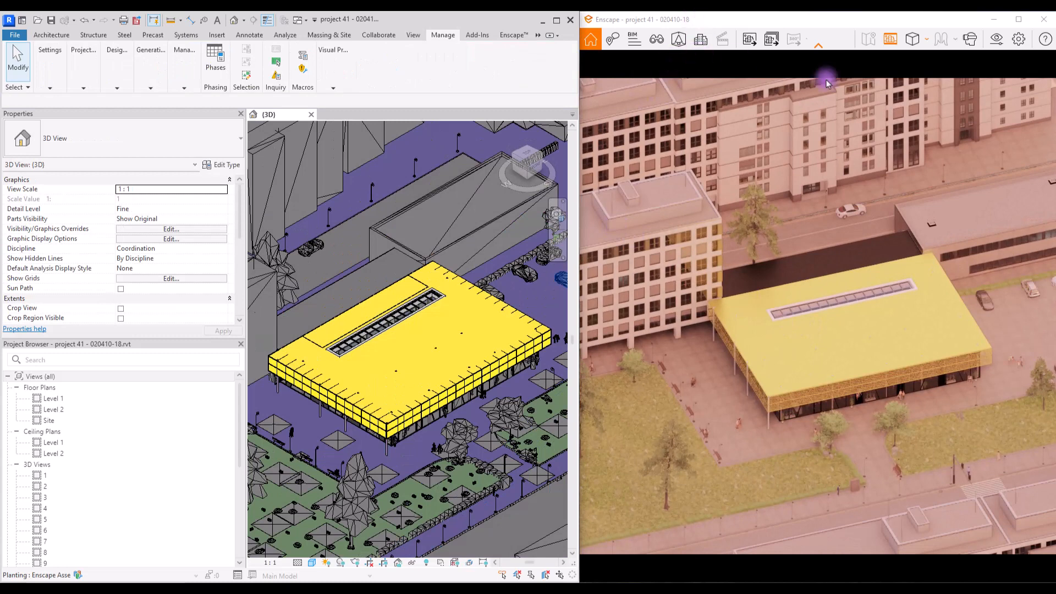
mouse_move(1019, 39)
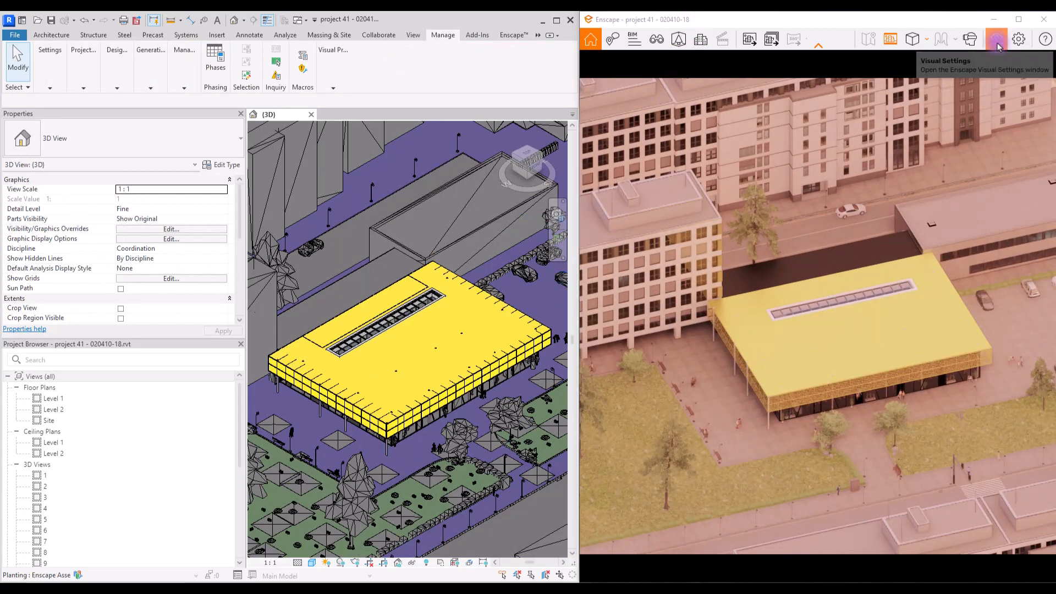
Step: Set the sky Horizon Source to White Cubes in Visual Settings and close the window
click(998, 40)
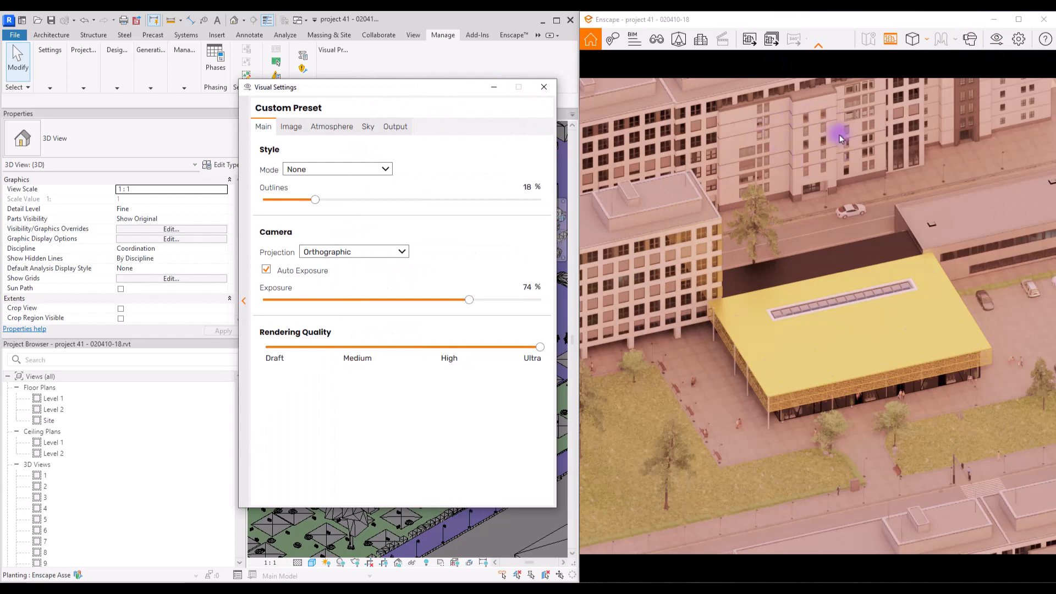
click(368, 127)
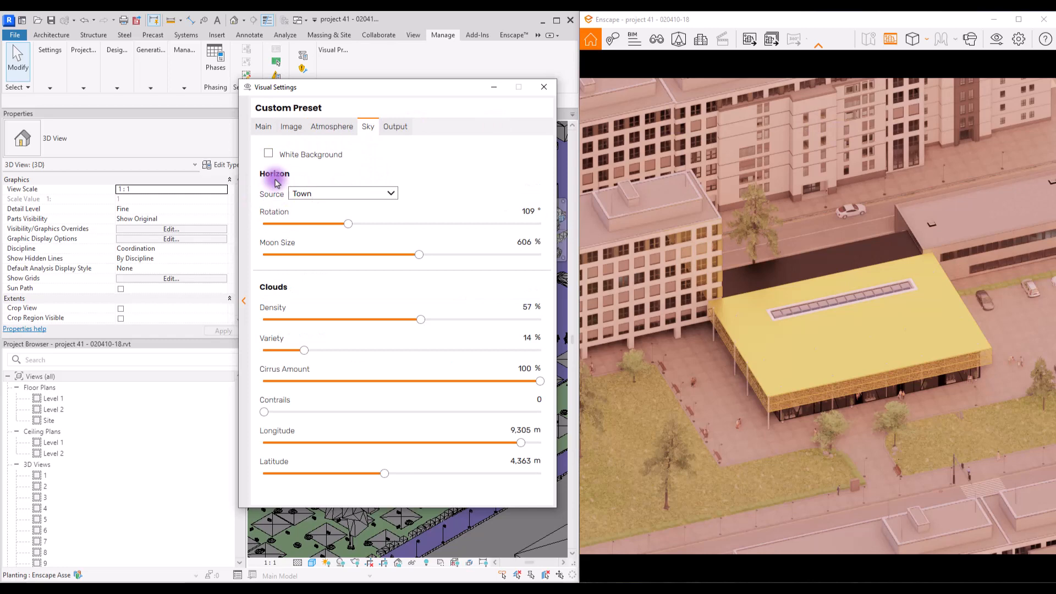
click(342, 193)
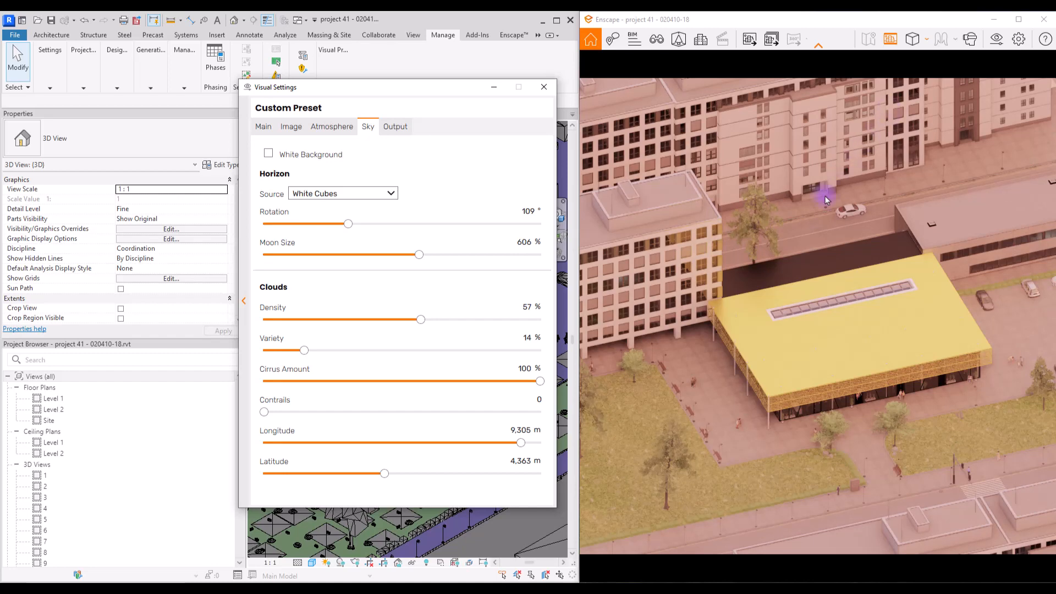
click(543, 87)
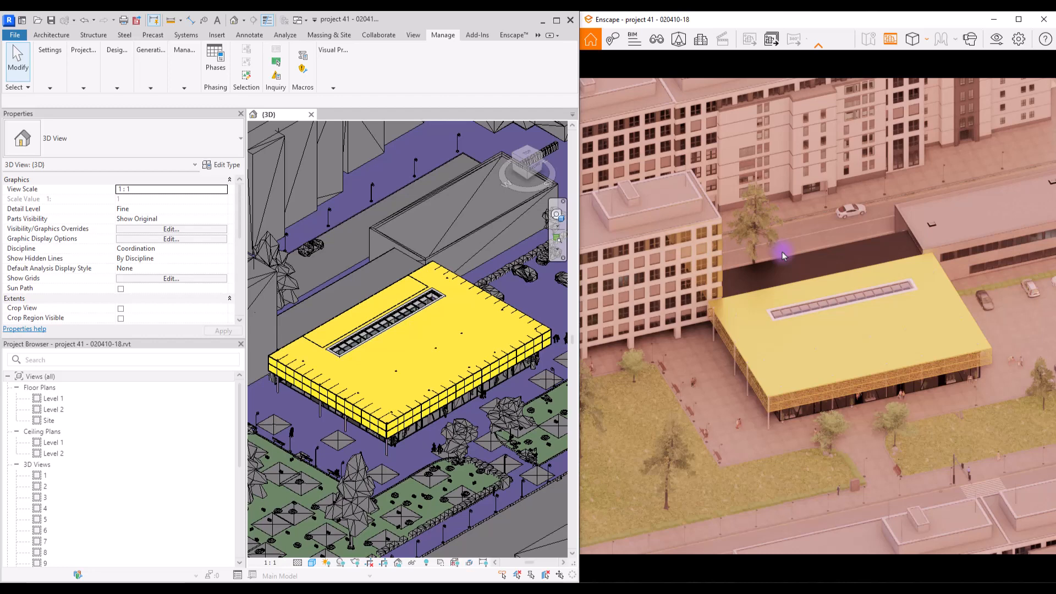
mouse_move(640, 121)
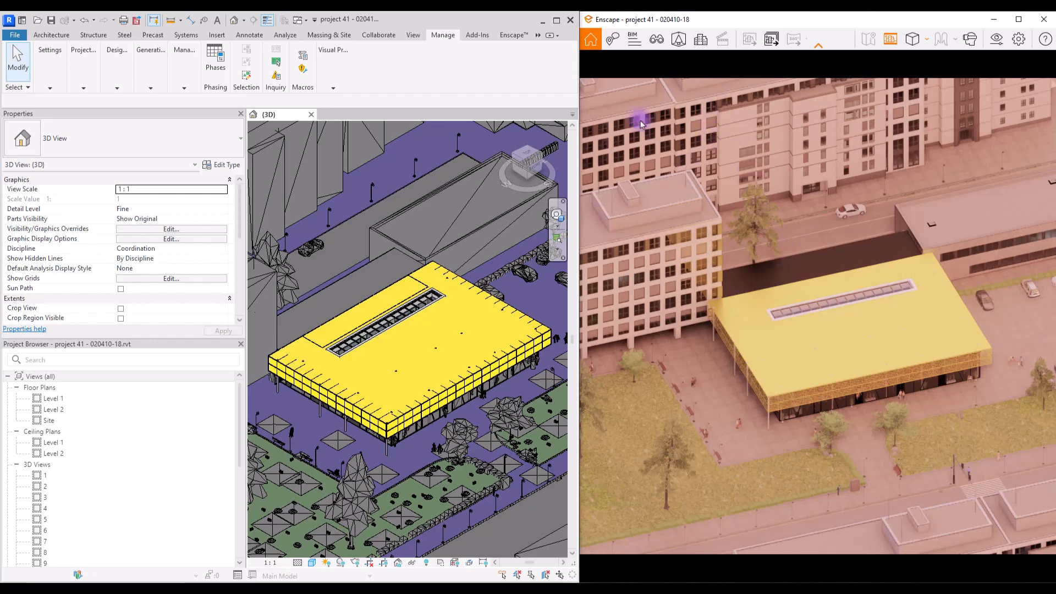
mouse_move(703, 41)
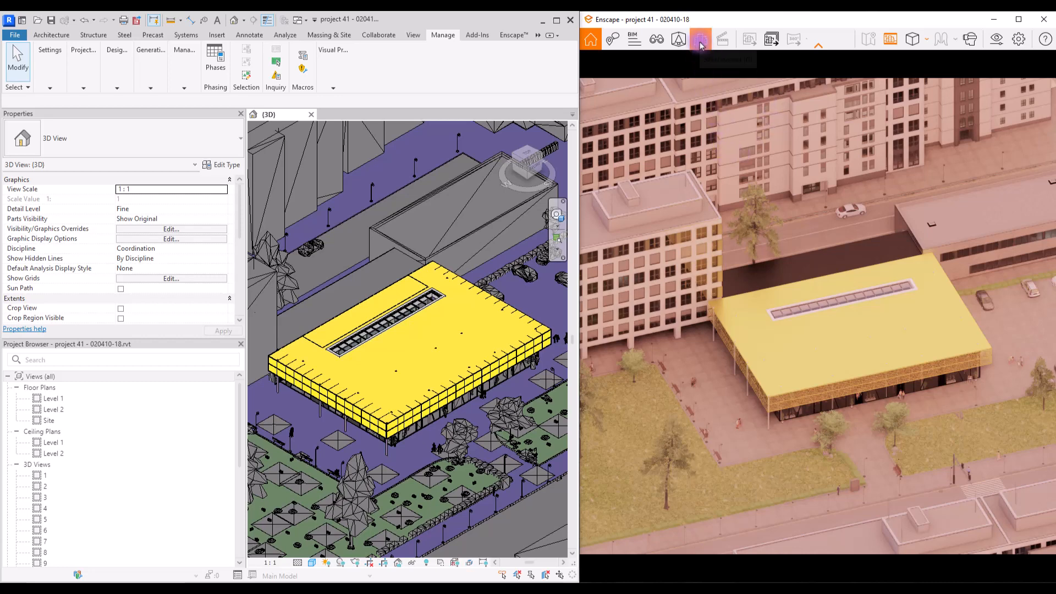
click(700, 38)
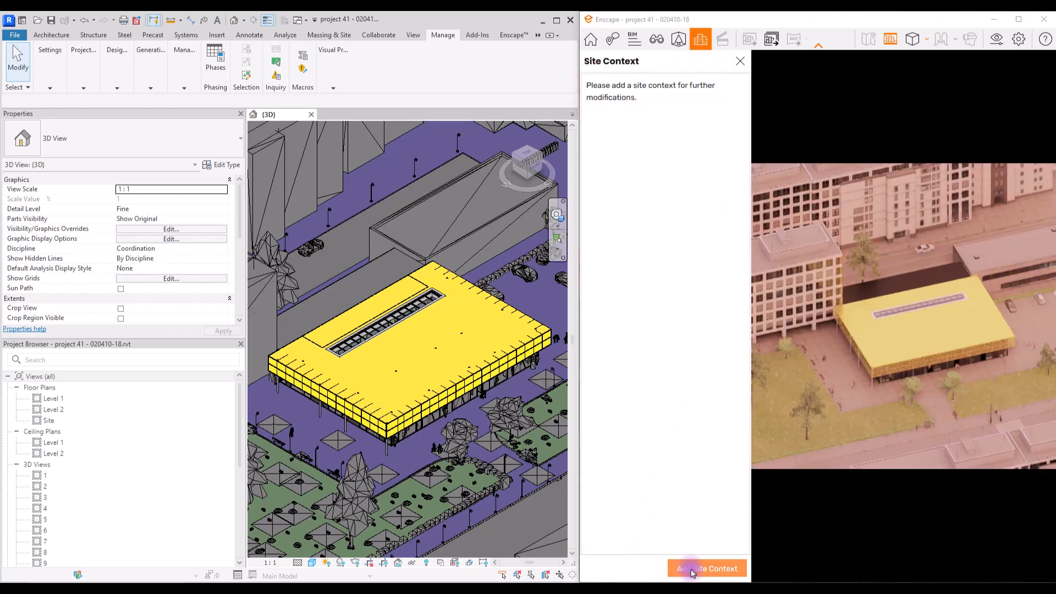
click(707, 568)
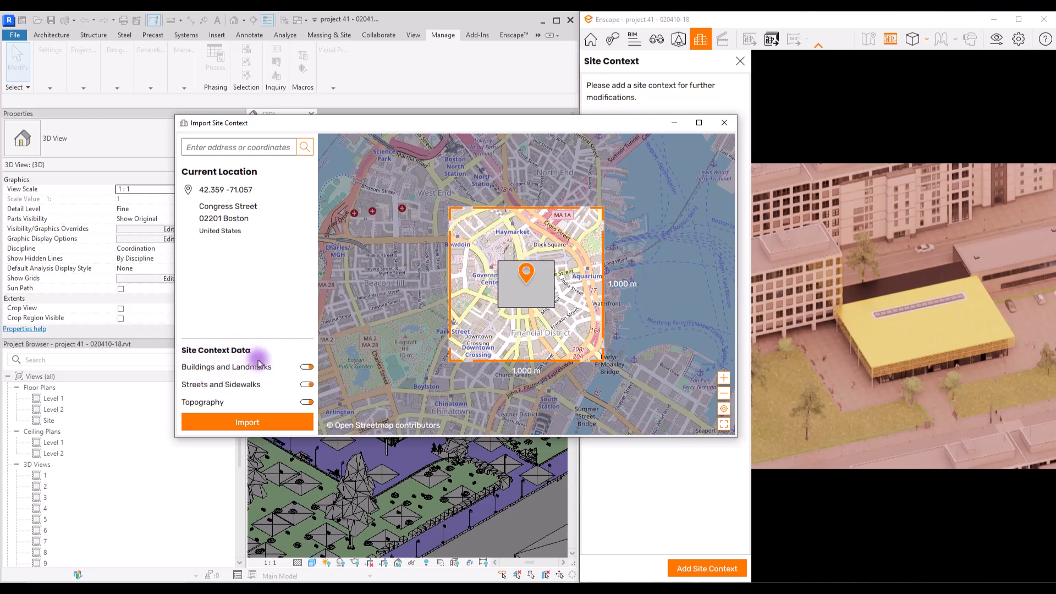
click(307, 367)
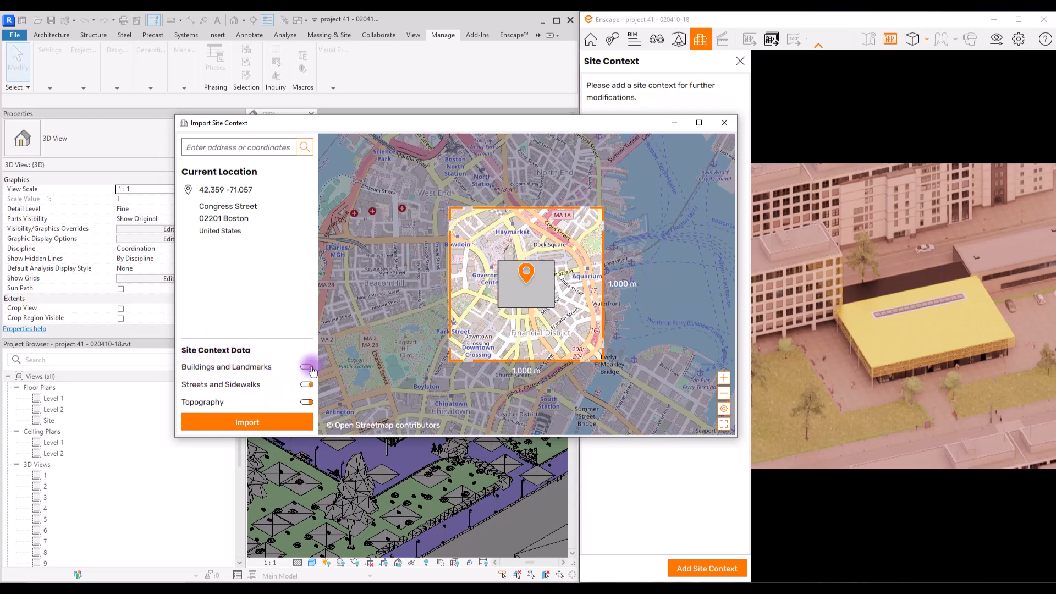
click(307, 368)
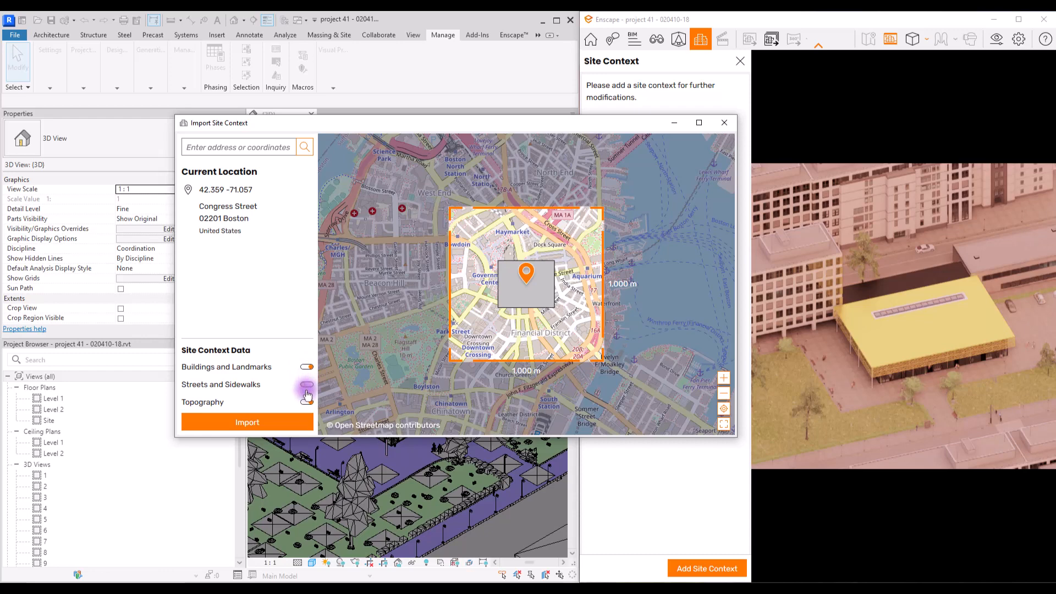
click(307, 384)
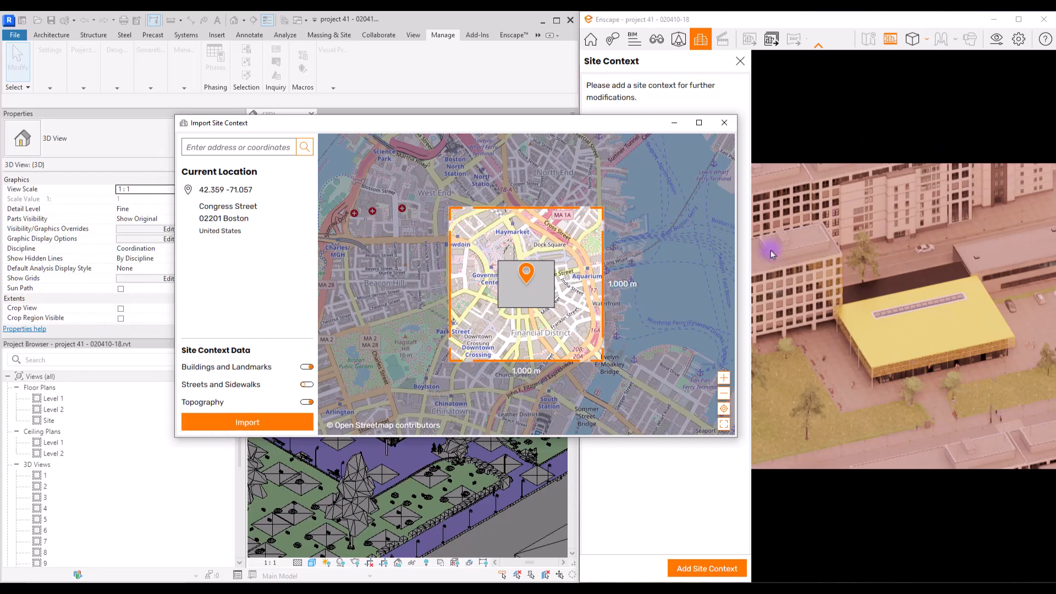
click(725, 122)
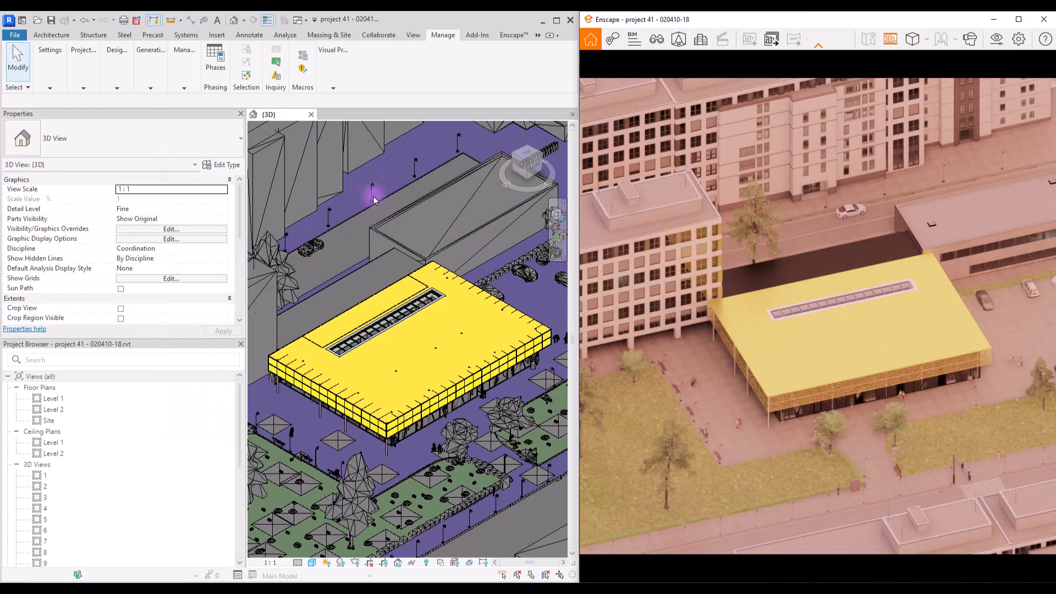
mouse_move(265, 190)
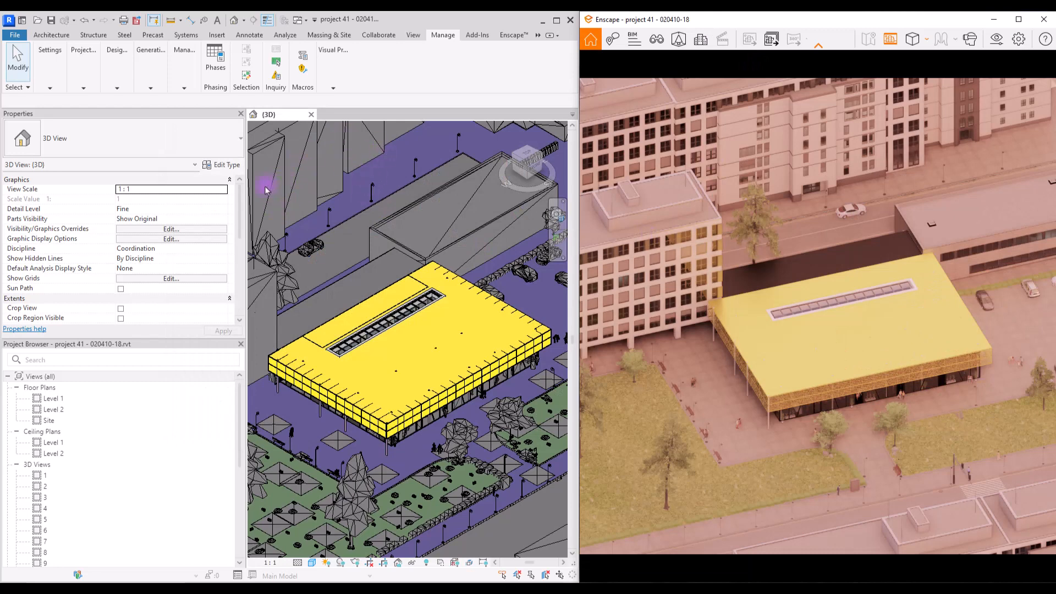
Step: Try the Polystyrol style, then keep the render Mode as White and show the Sky settings
click(253, 186)
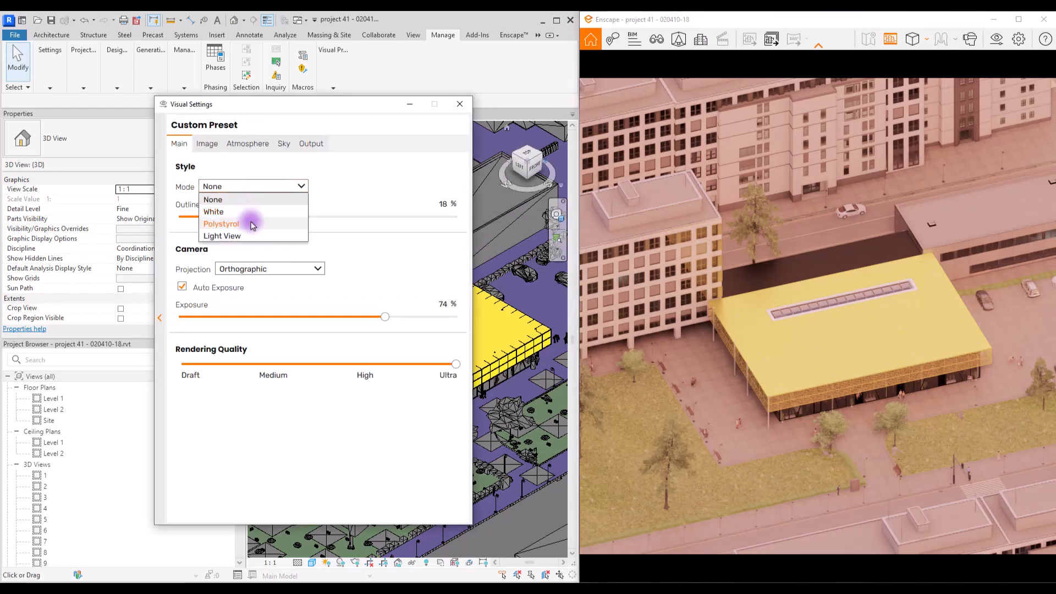
click(221, 223)
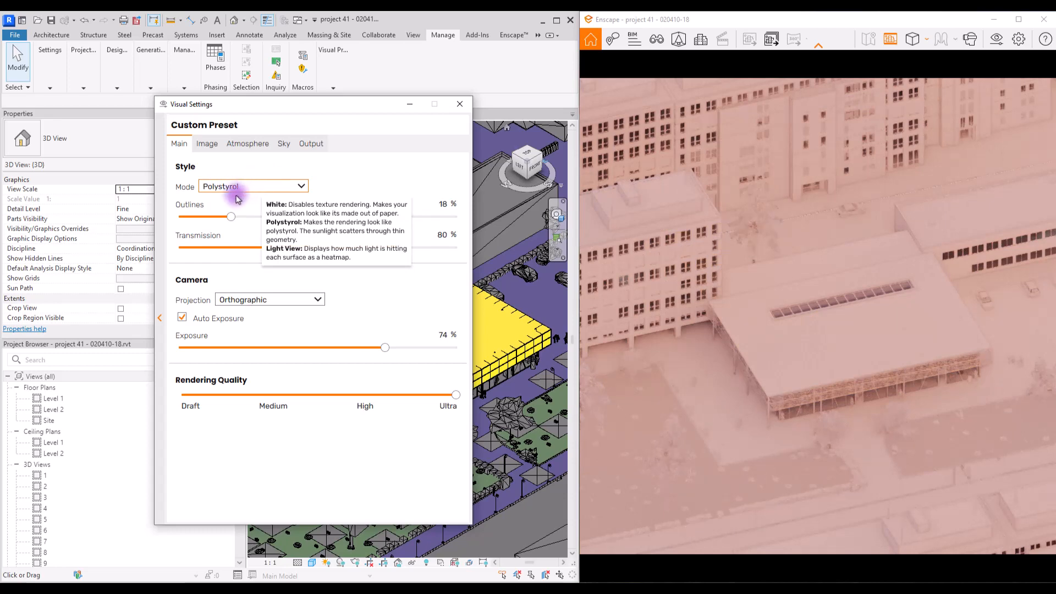
click(253, 186)
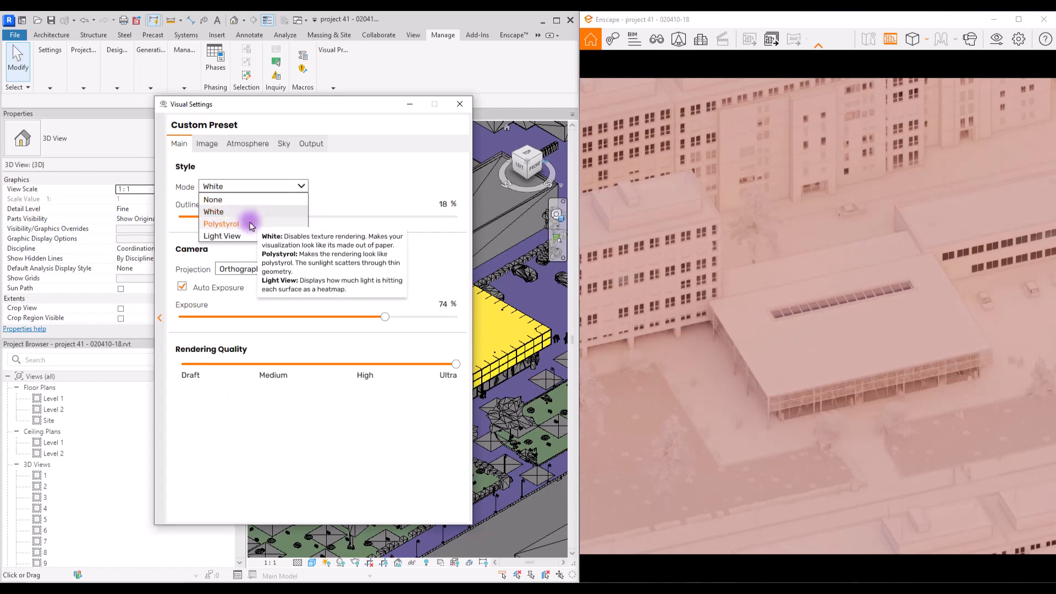
click(212, 211)
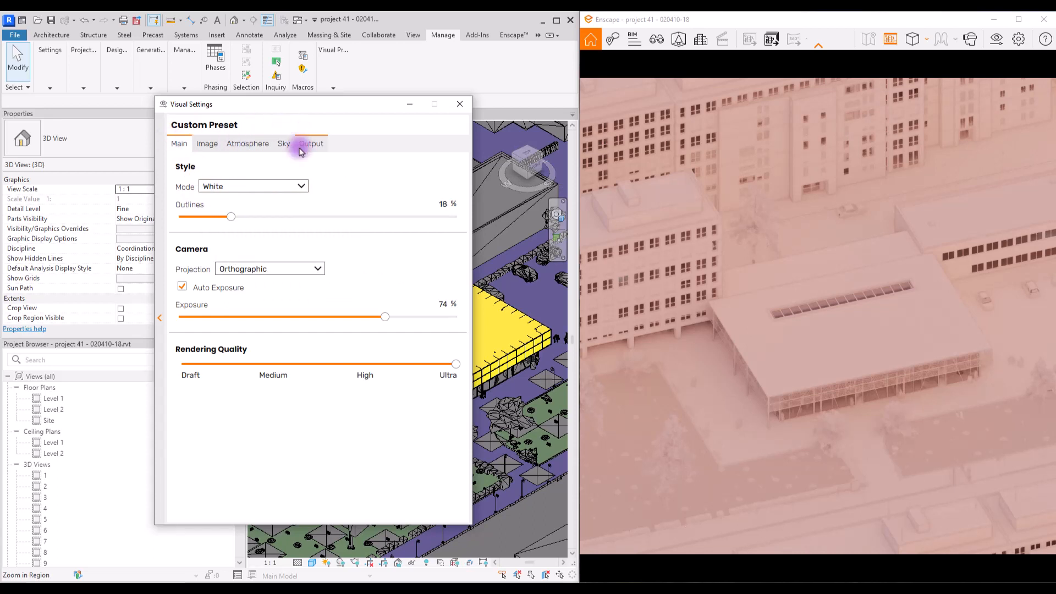
click(284, 143)
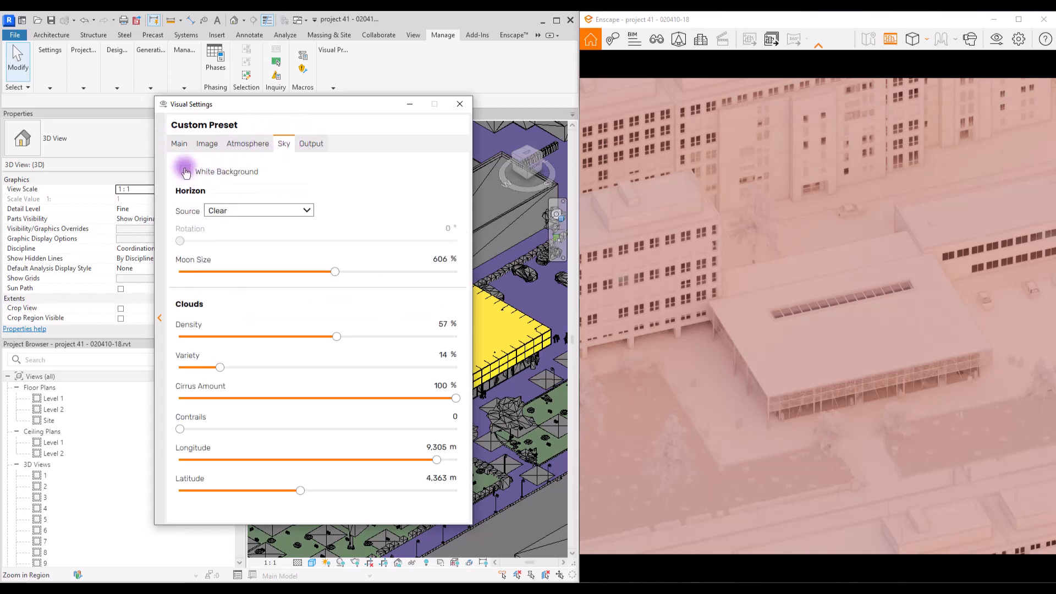
Step: Enable White Background with the White Cubes horizon and close Visual Settings
click(184, 171)
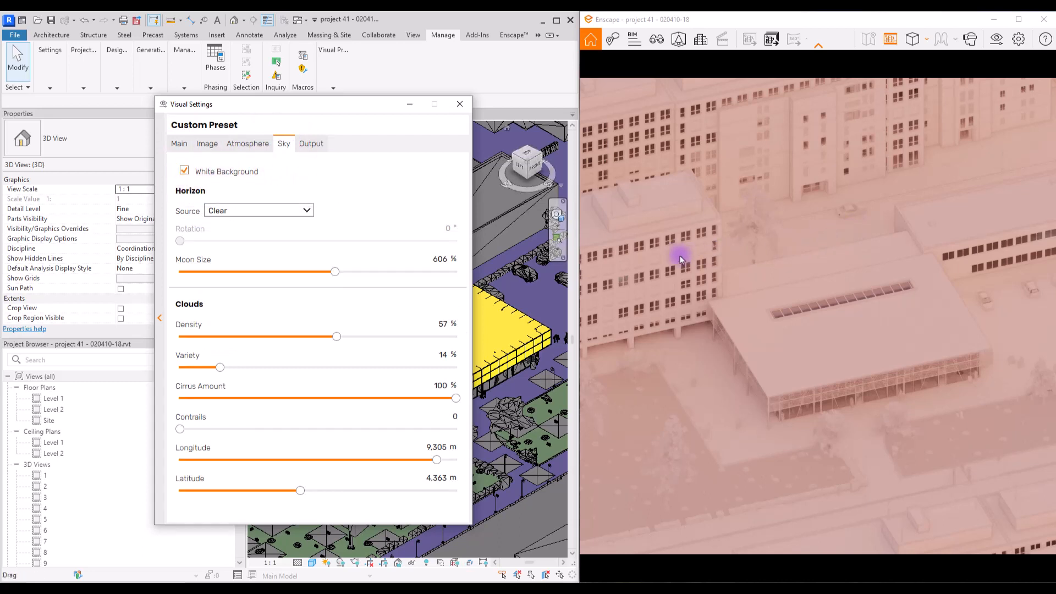
mouse_move(682, 221)
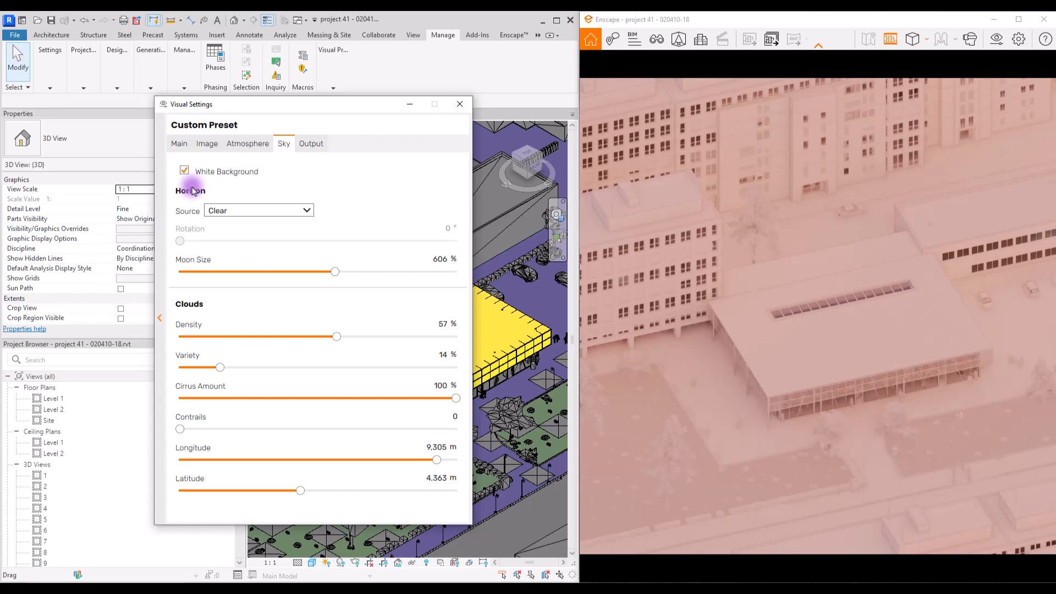
mouse_move(831, 268)
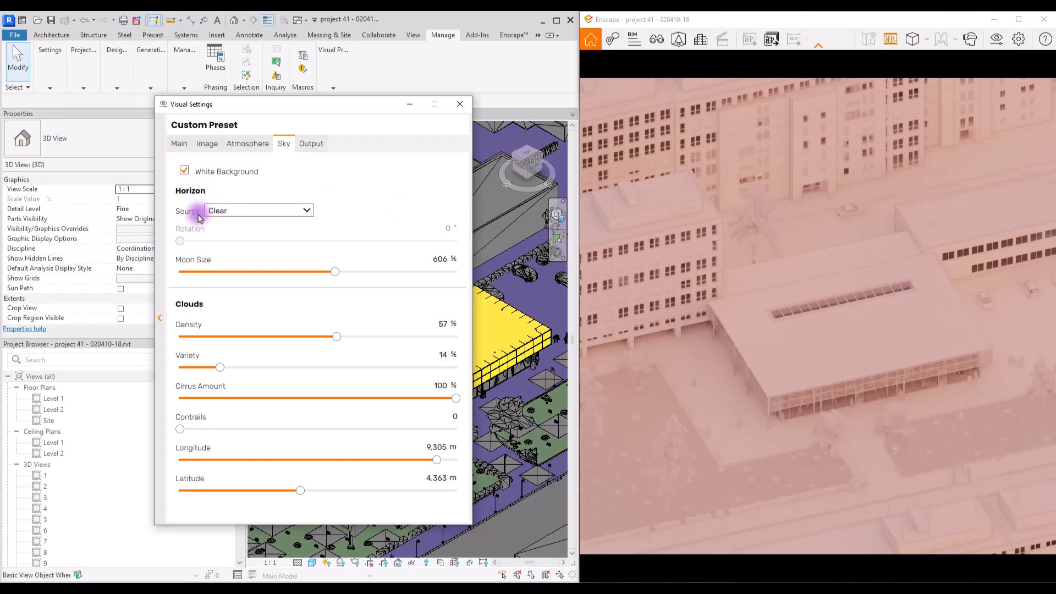
mouse_move(239, 257)
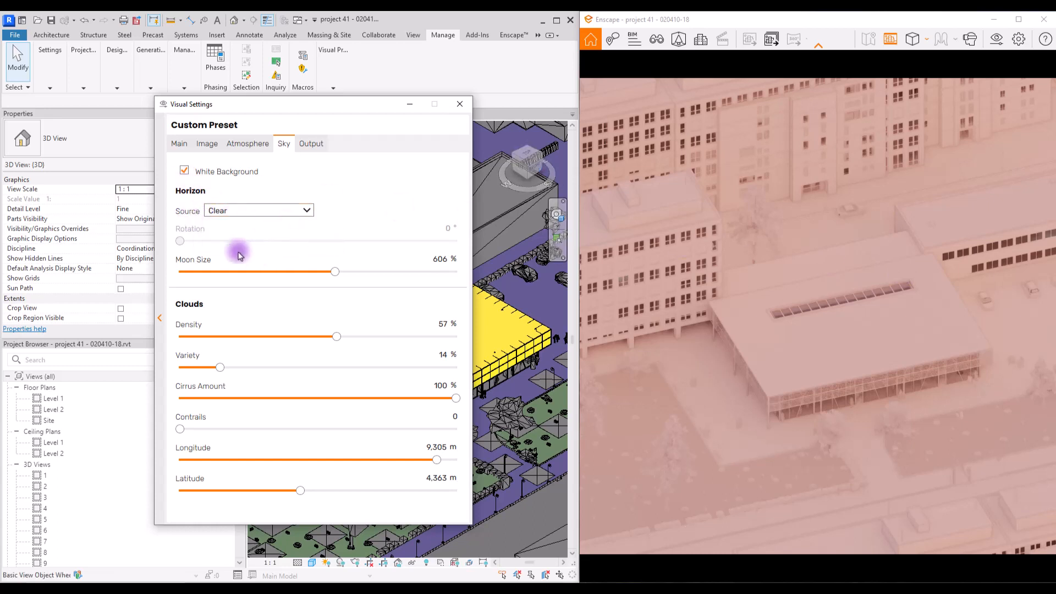
click(257, 211)
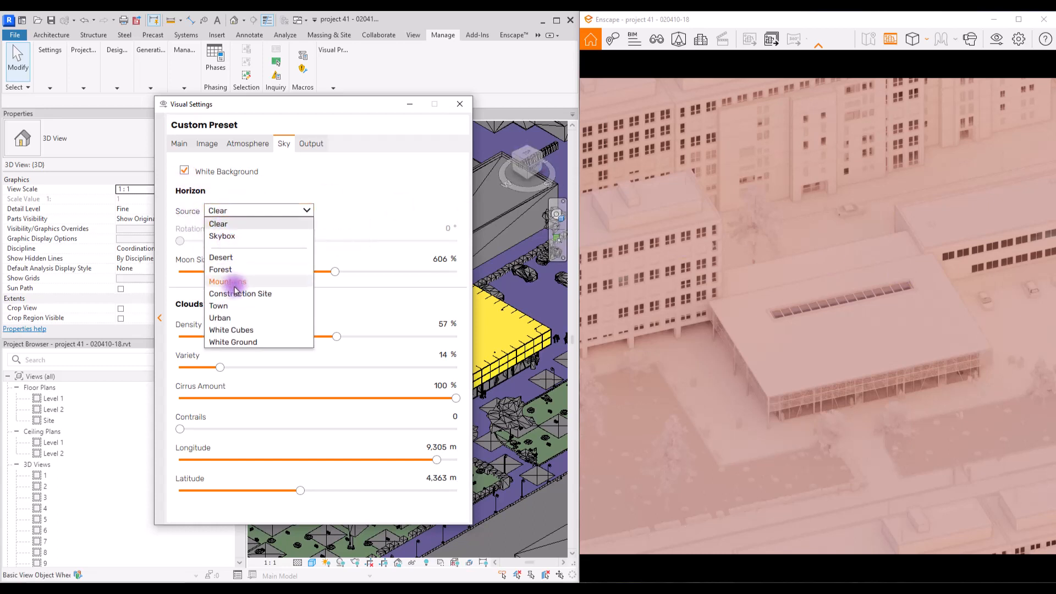
click(231, 329)
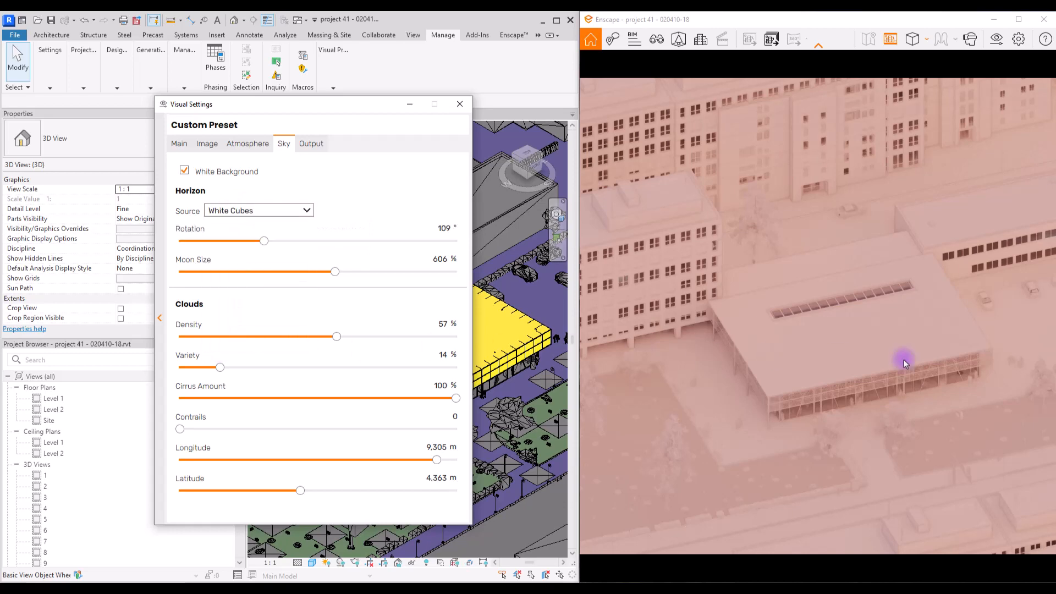
click(460, 103)
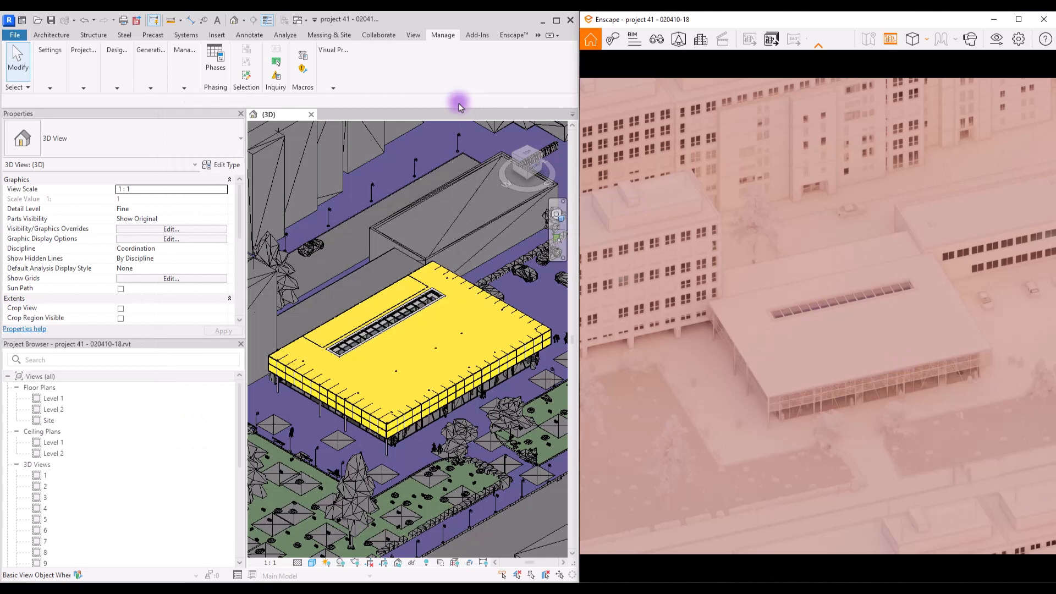
mouse_move(497, 96)
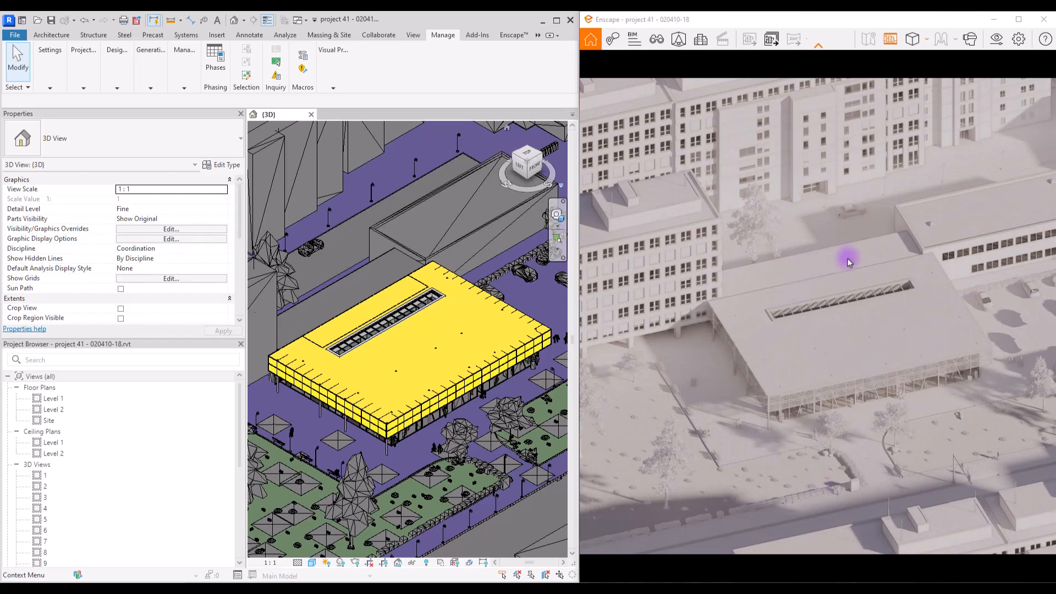
mouse_move(670, 74)
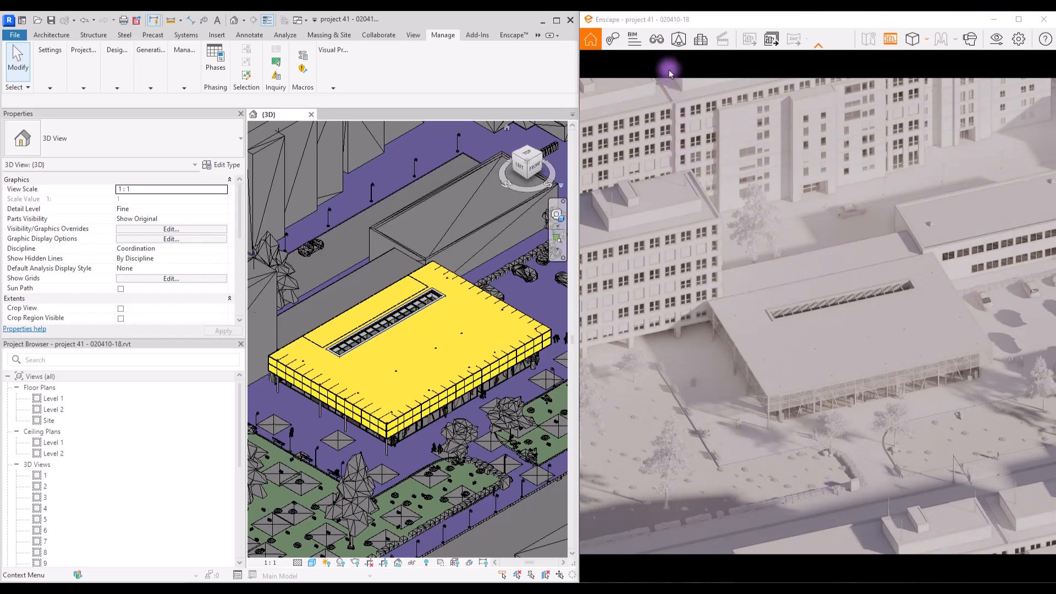
Step: Start a new saved view with the sun at azimuth 112.2° and altitude 71.0°
click(655, 40)
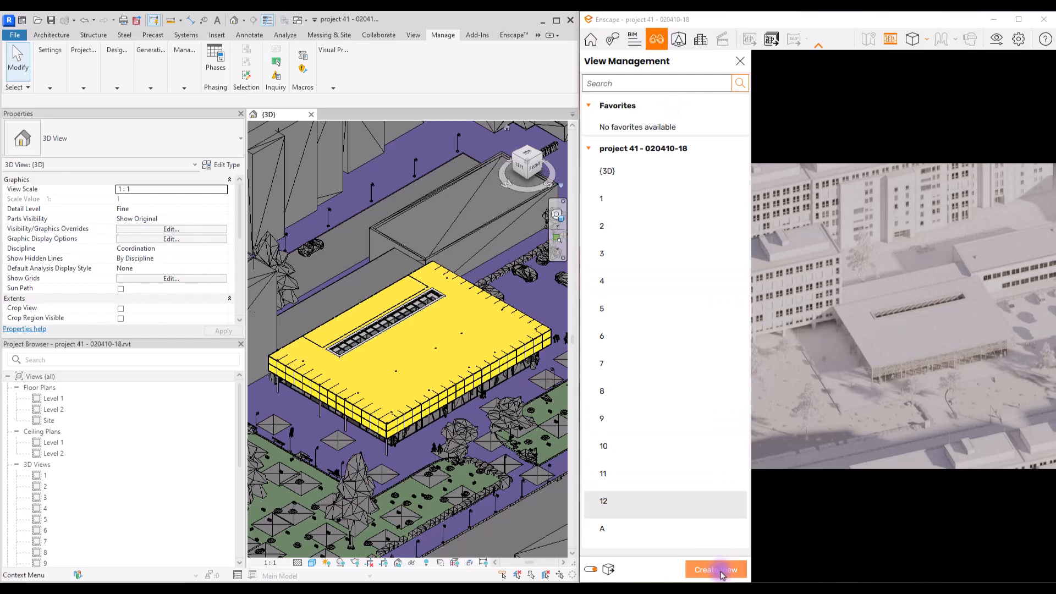
click(715, 569)
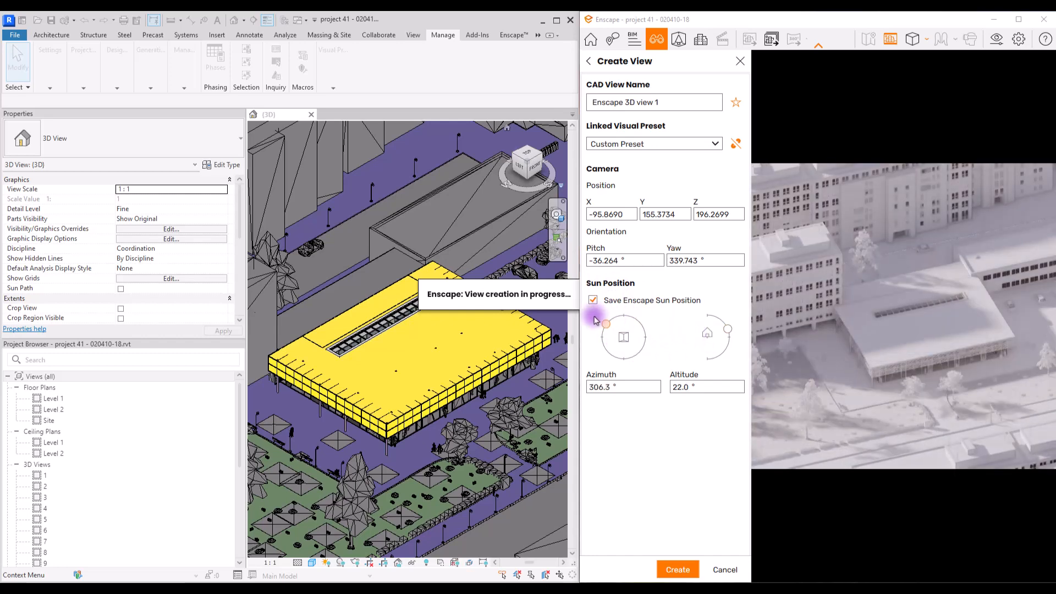
drag(604, 323, 652, 336)
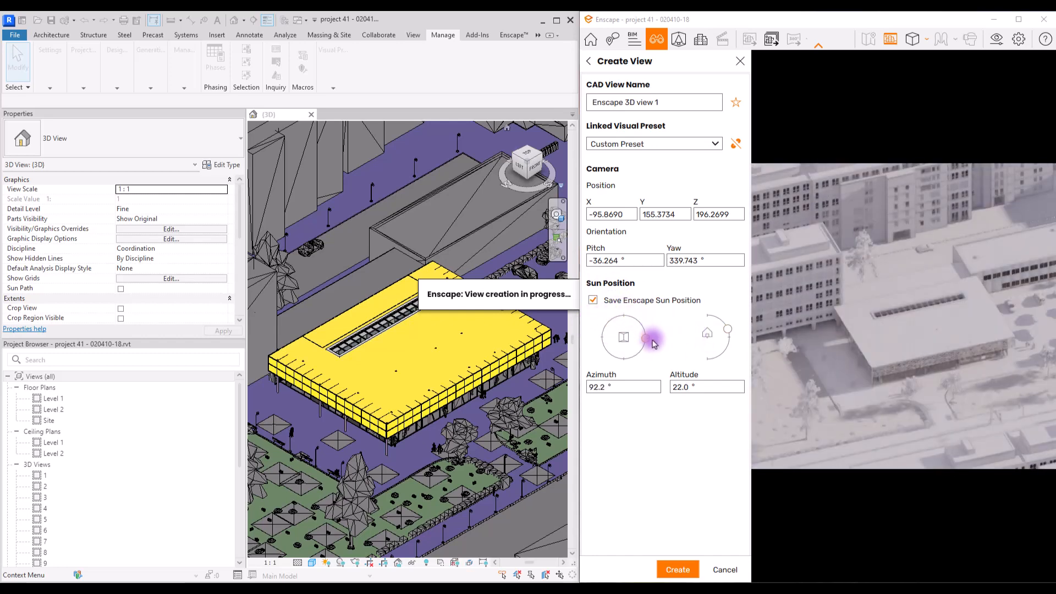
drag(650, 337, 724, 340)
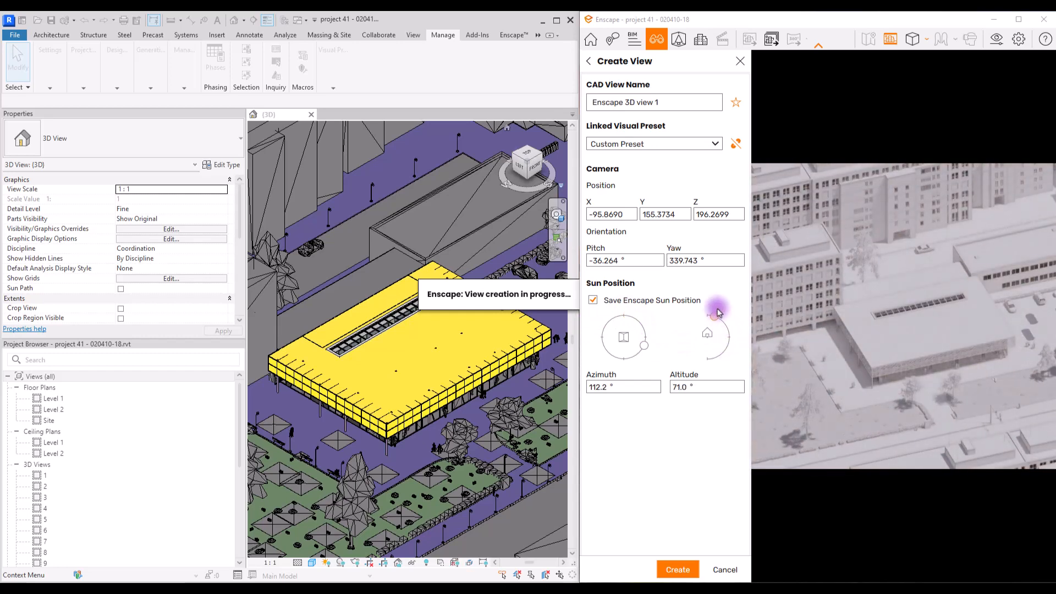
Step: Create the new Enscape 3D view 1 with the raised sun position
click(677, 569)
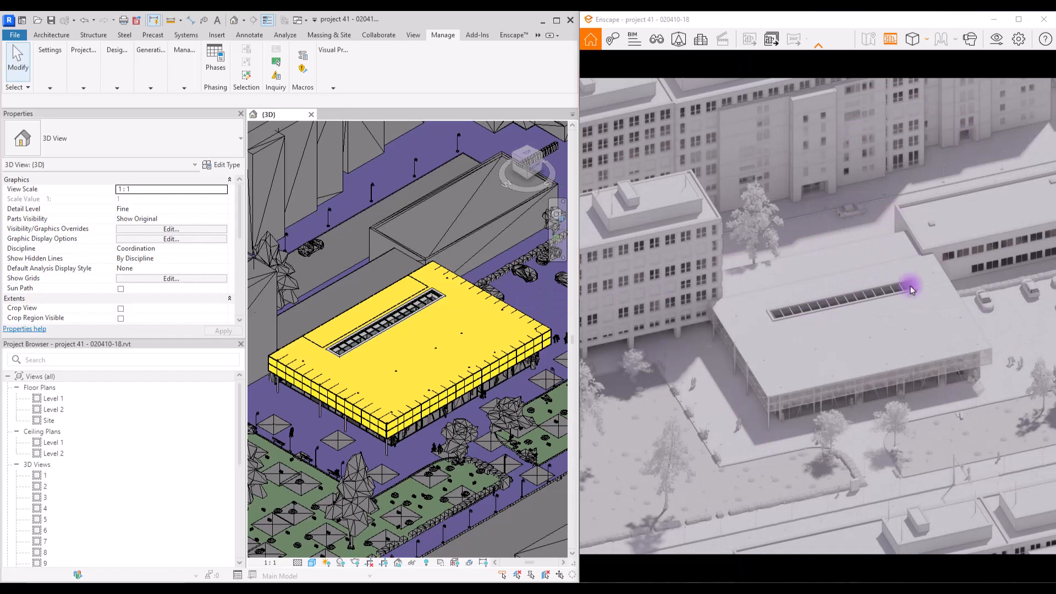
mouse_move(755, 213)
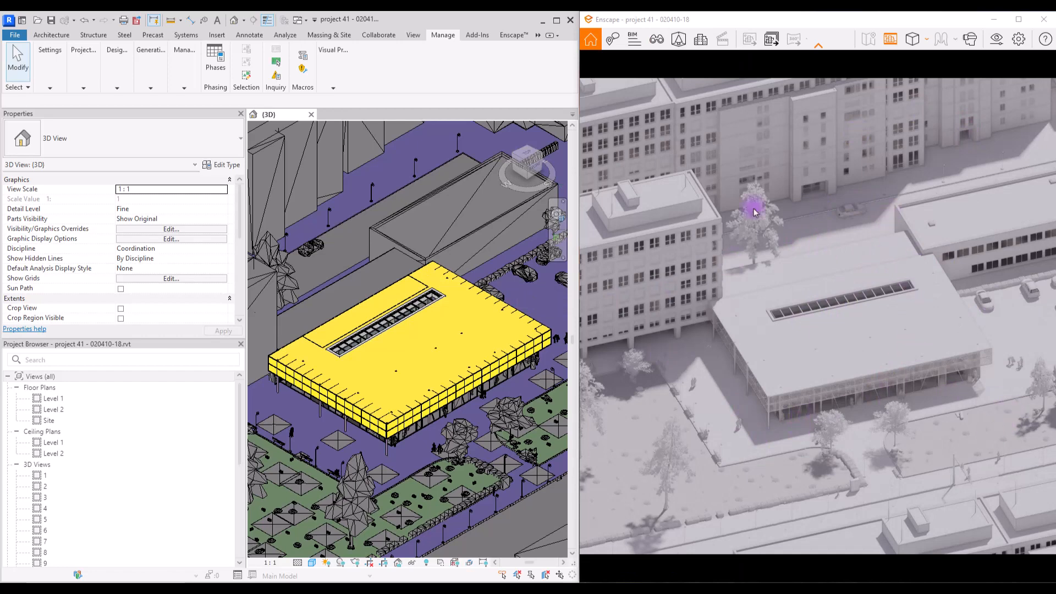
mouse_move(828, 227)
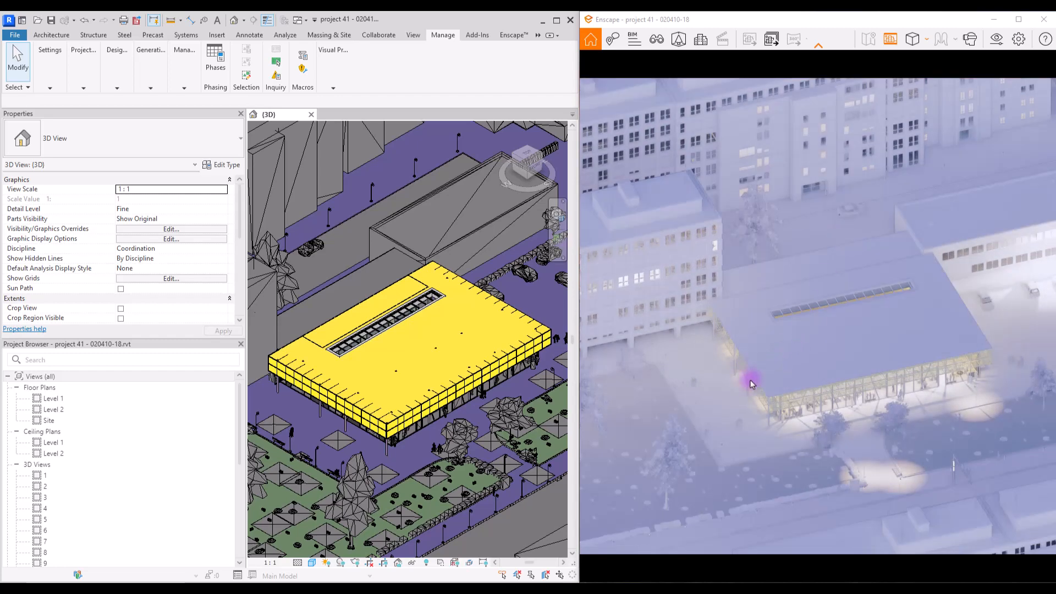
mouse_move(939, 495)
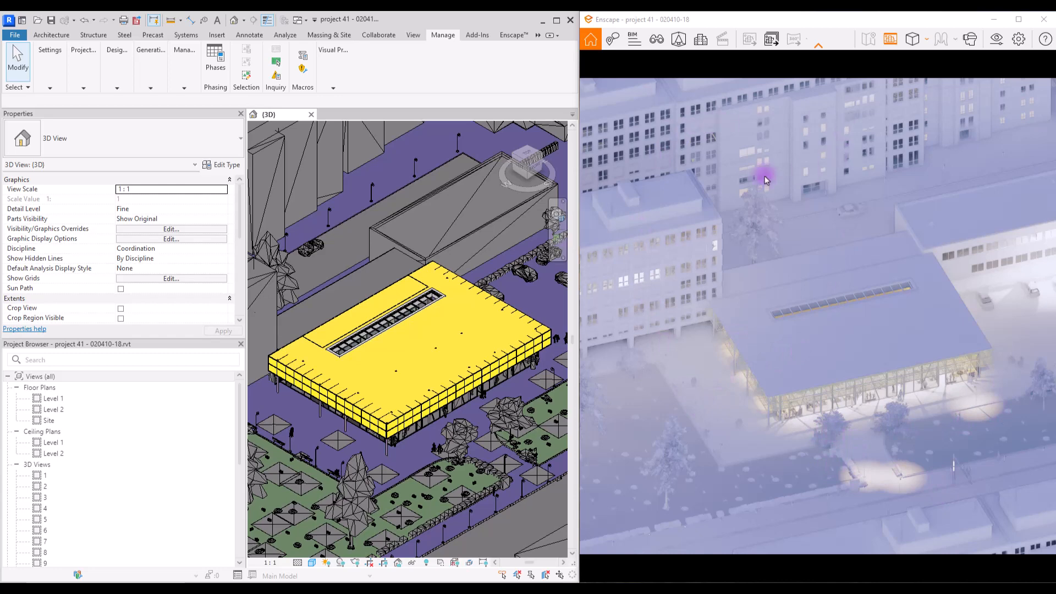
mouse_move(619, 139)
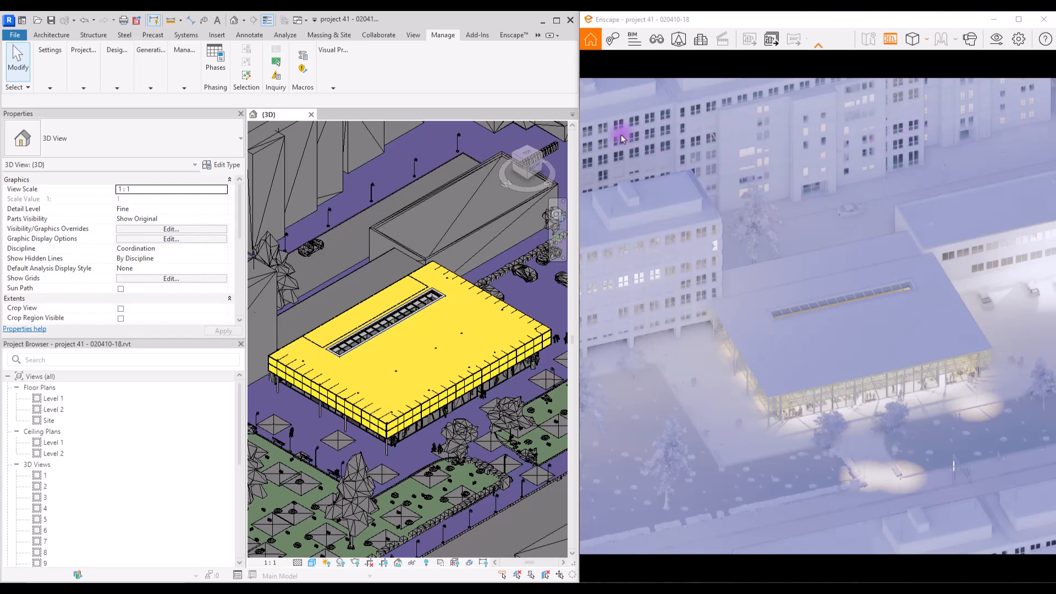
mouse_move(626, 143)
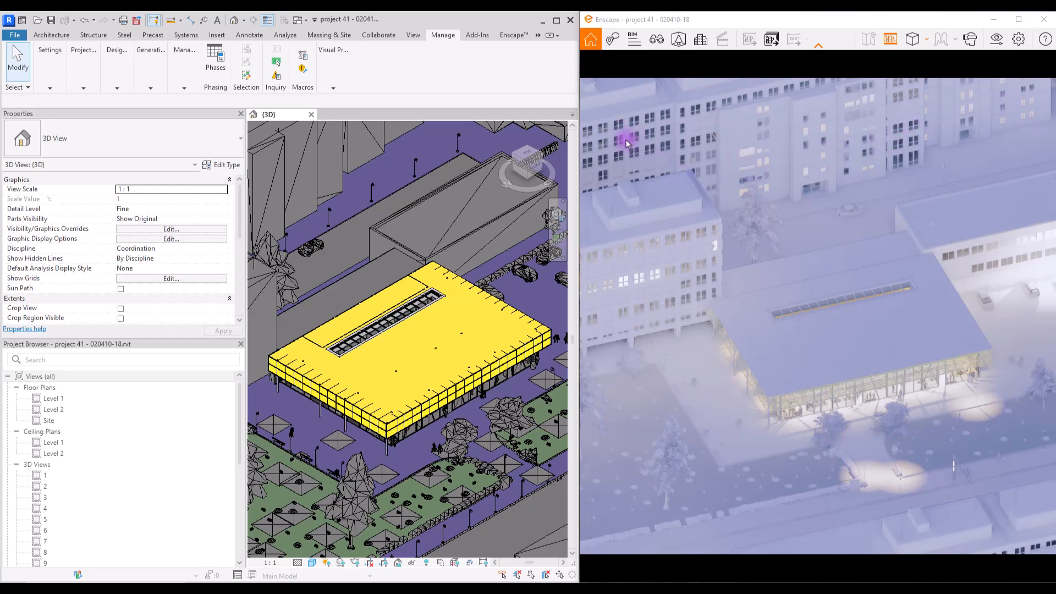
mouse_move(905, 440)
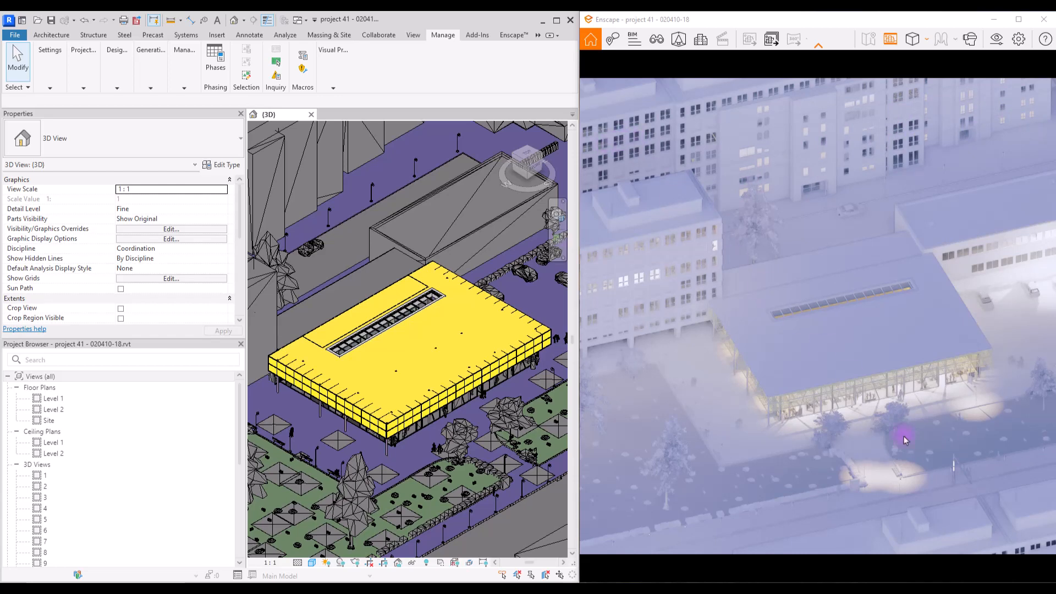
mouse_move(939, 484)
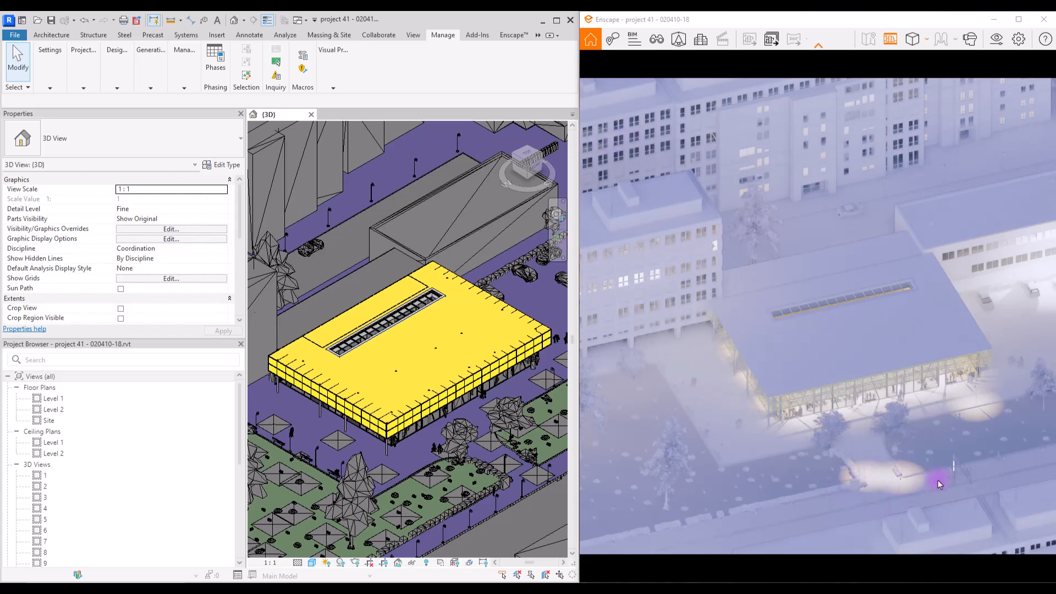
mouse_move(1048, 283)
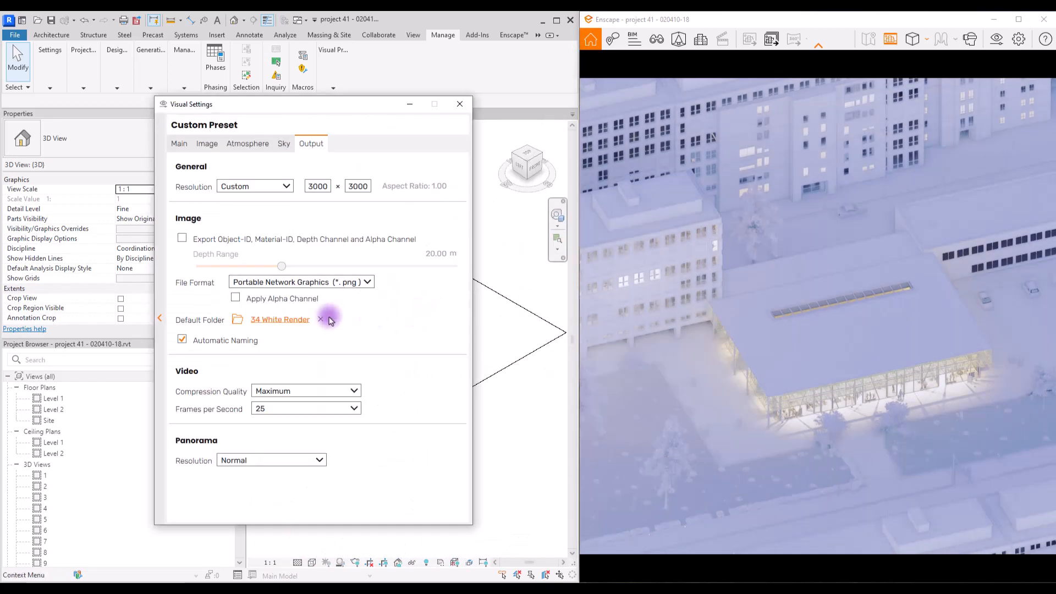
Step: Enable Apply Alpha Channel for PNG output and capture a screenshot of the view
click(182, 239)
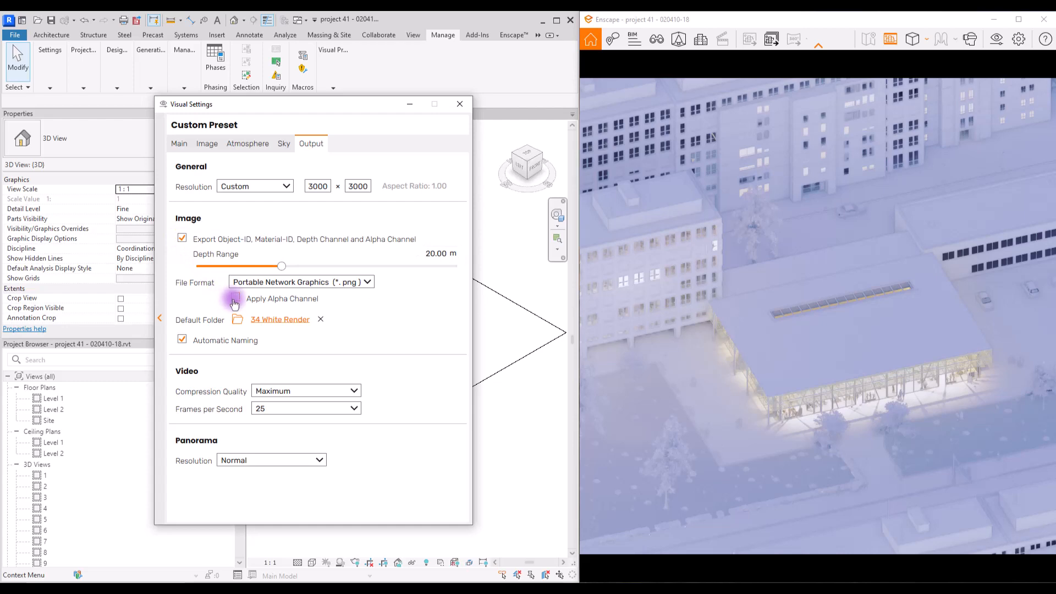
click(235, 299)
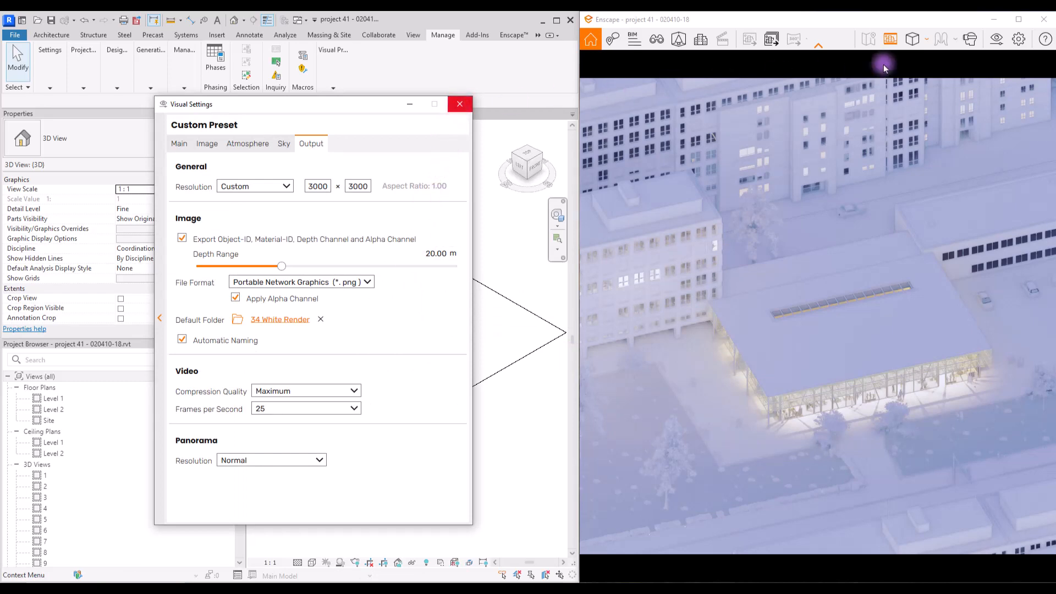
click(179, 143)
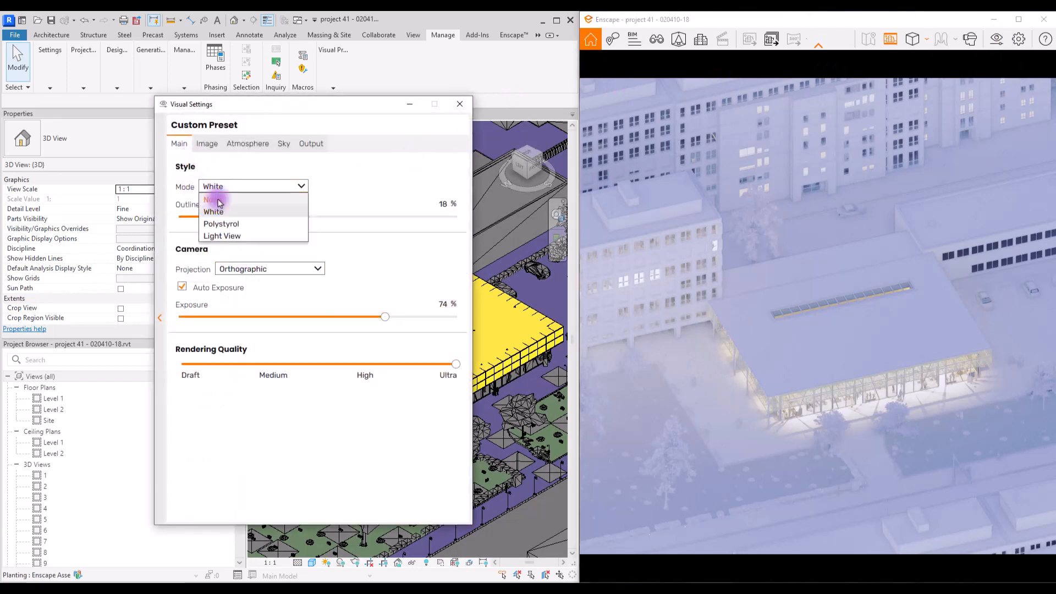
Step: Set the render Mode back to None for full materials and close Visual Settings
click(284, 143)
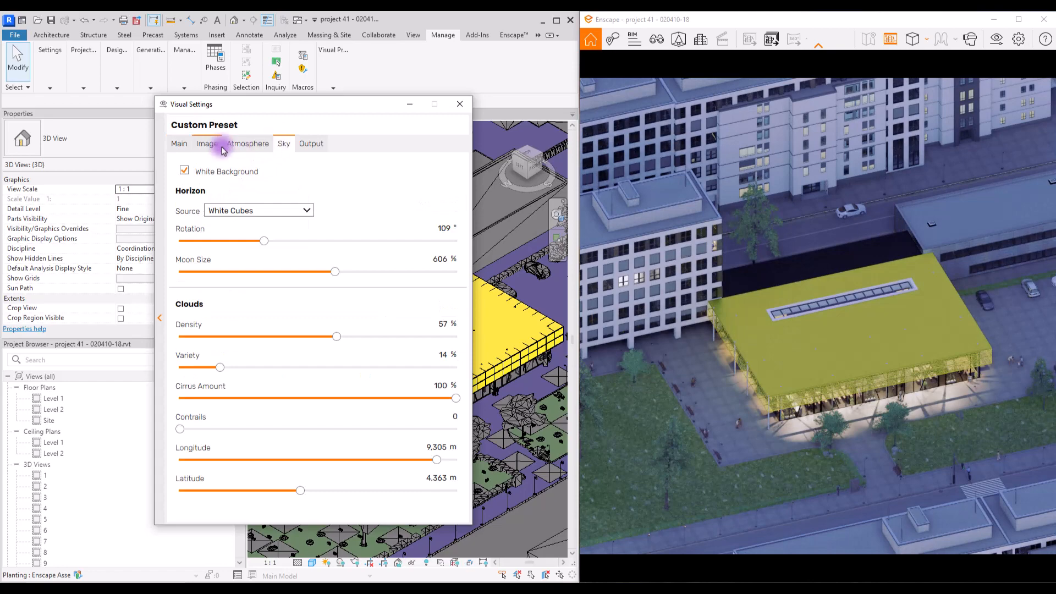
click(258, 211)
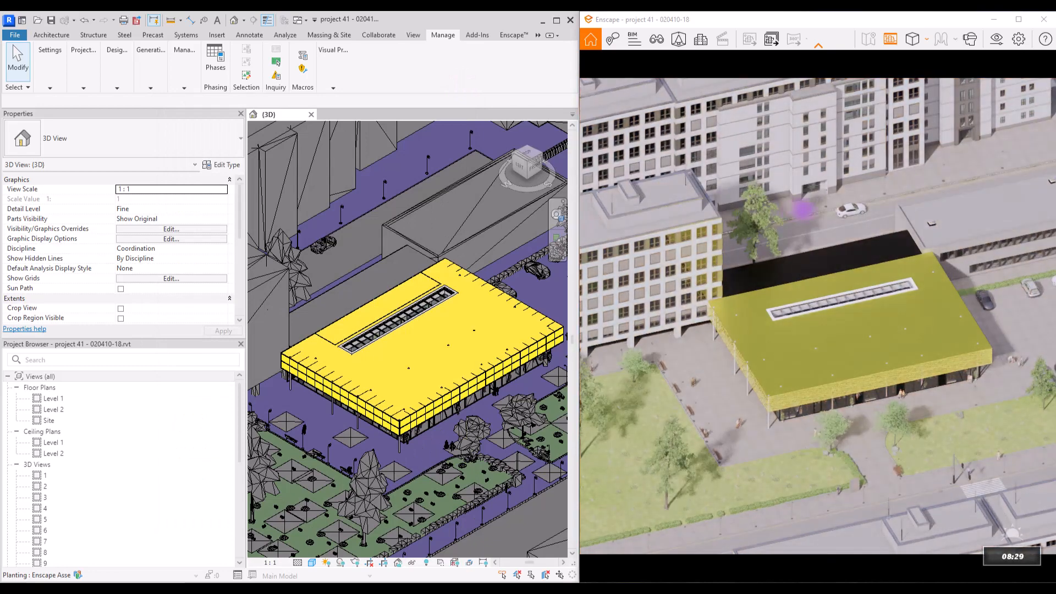
click(859, 501)
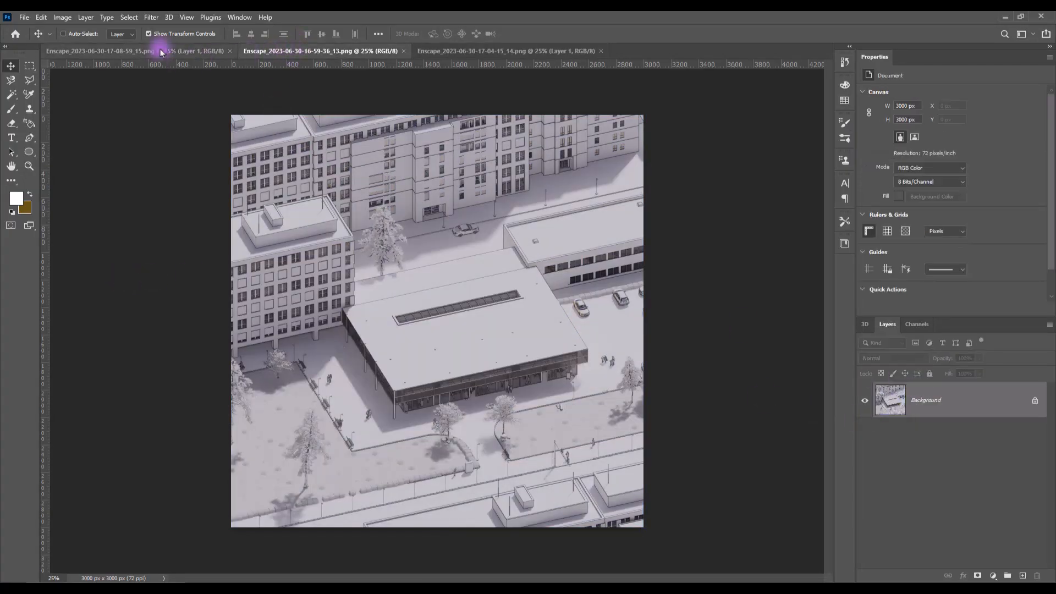
Step: Stack the colour render and materialId PNG as layers in the white daytime render document
click(505, 50)
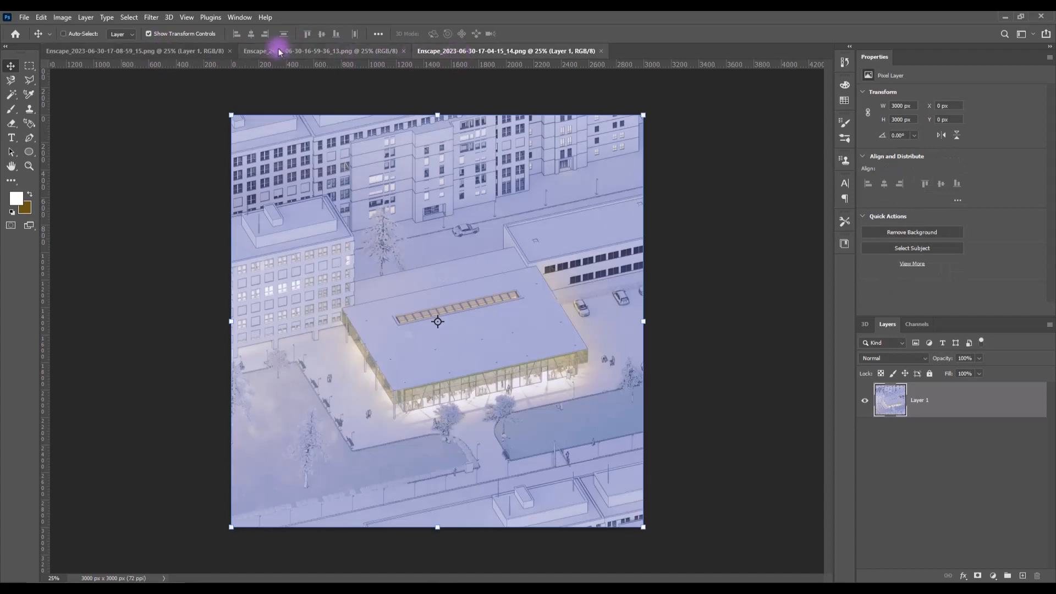
click(101, 50)
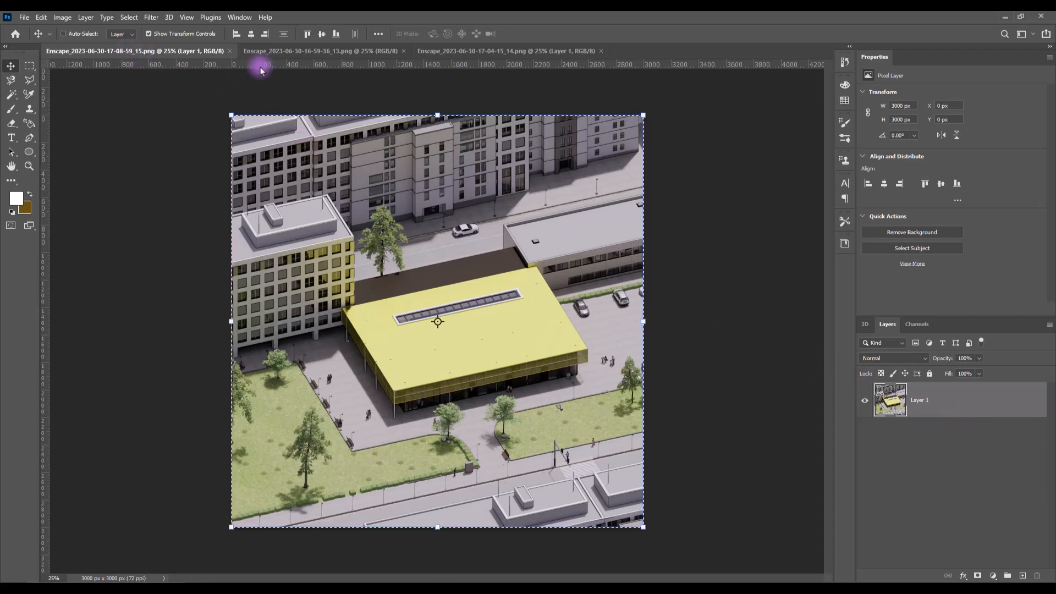
click(322, 50)
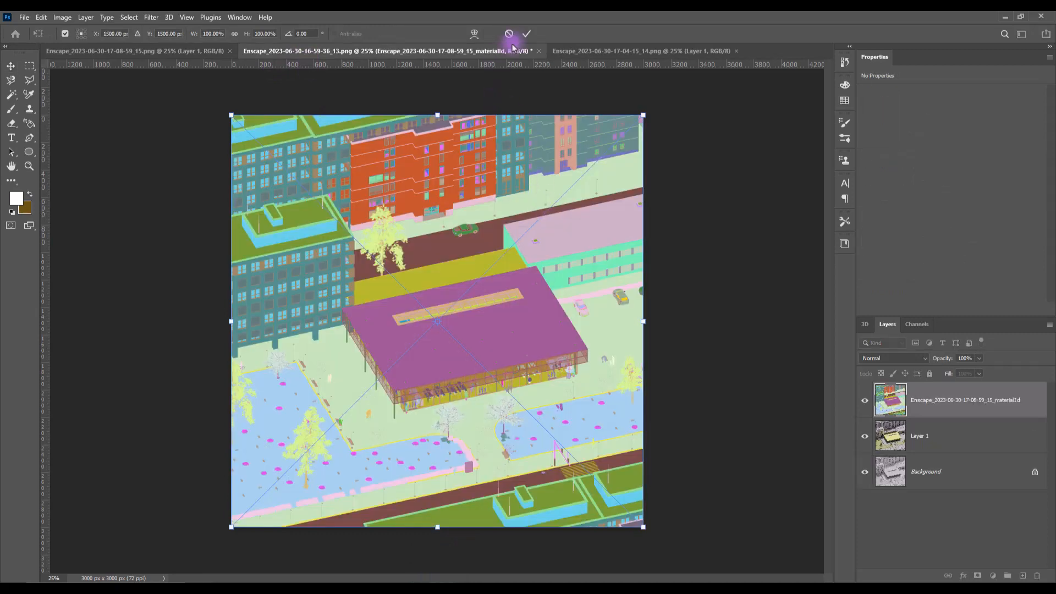
click(527, 34)
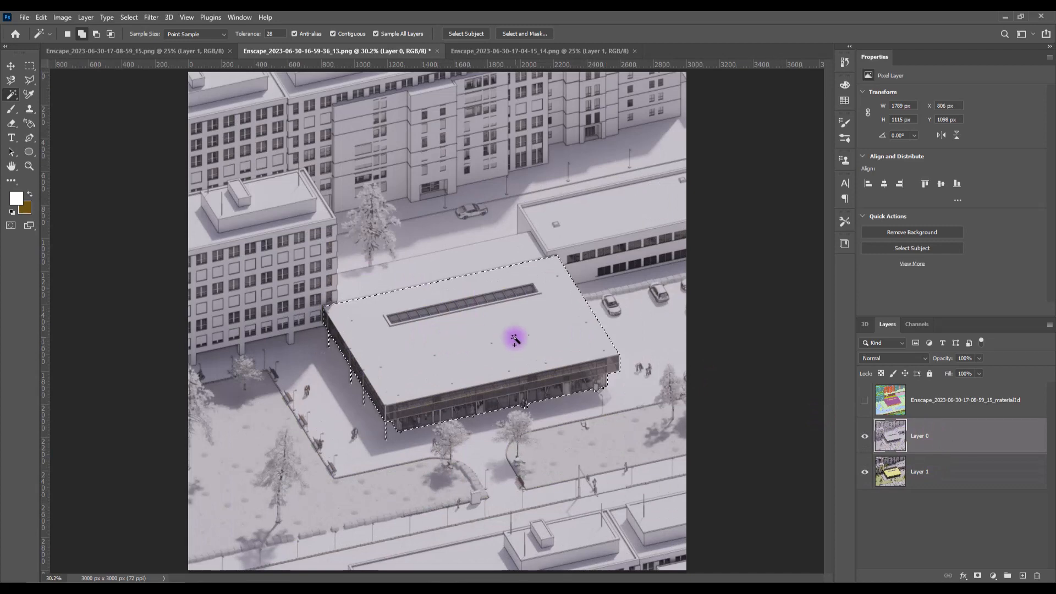
Step: Cut the selected building onto its own layer via Layer Via Cut, revealing the coloured building beneath
right_click(514, 339)
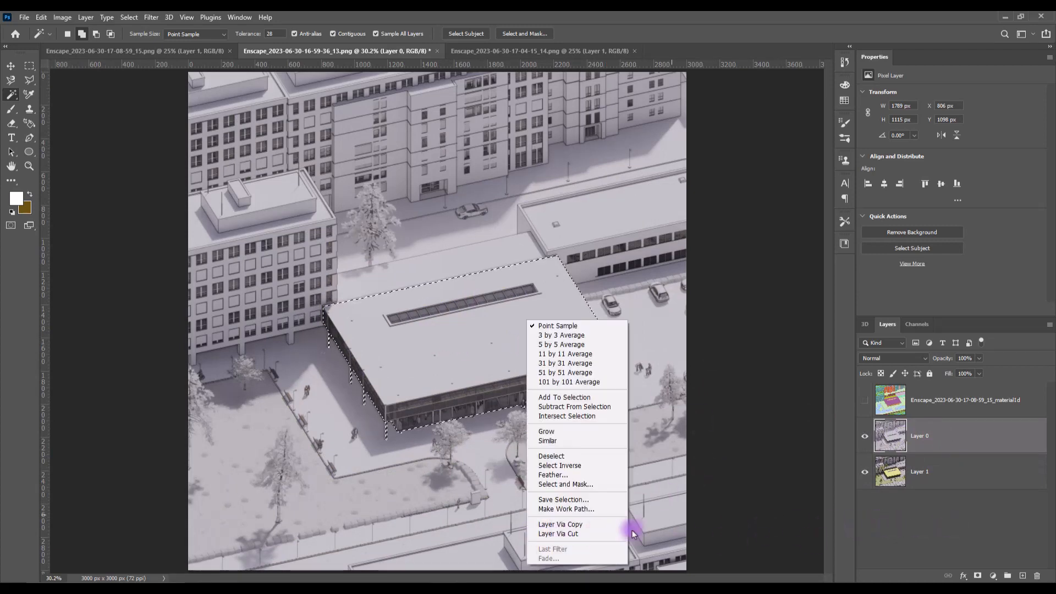
mouse_move(558, 534)
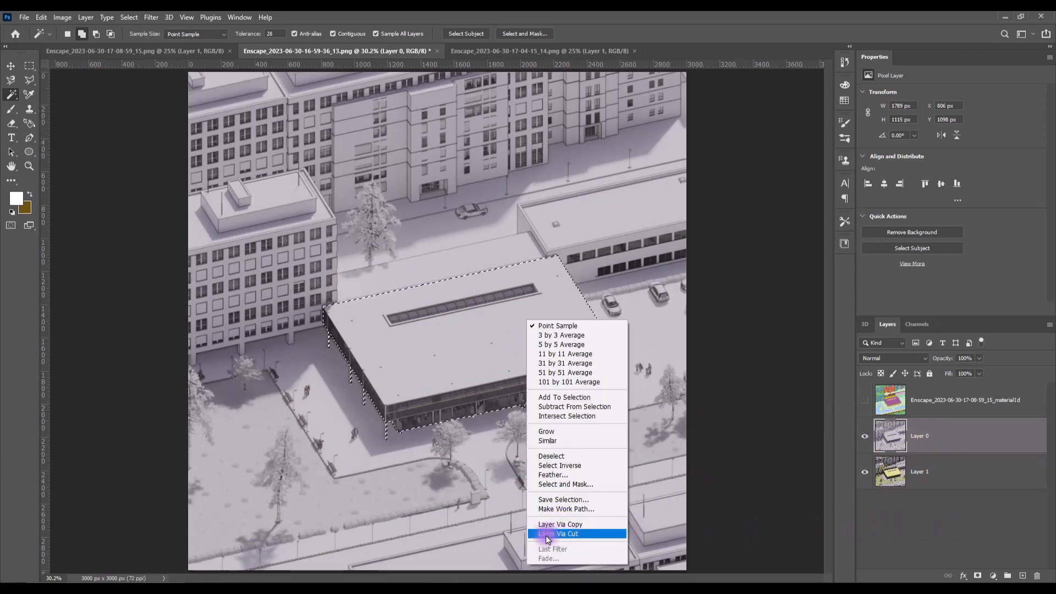
click(558, 534)
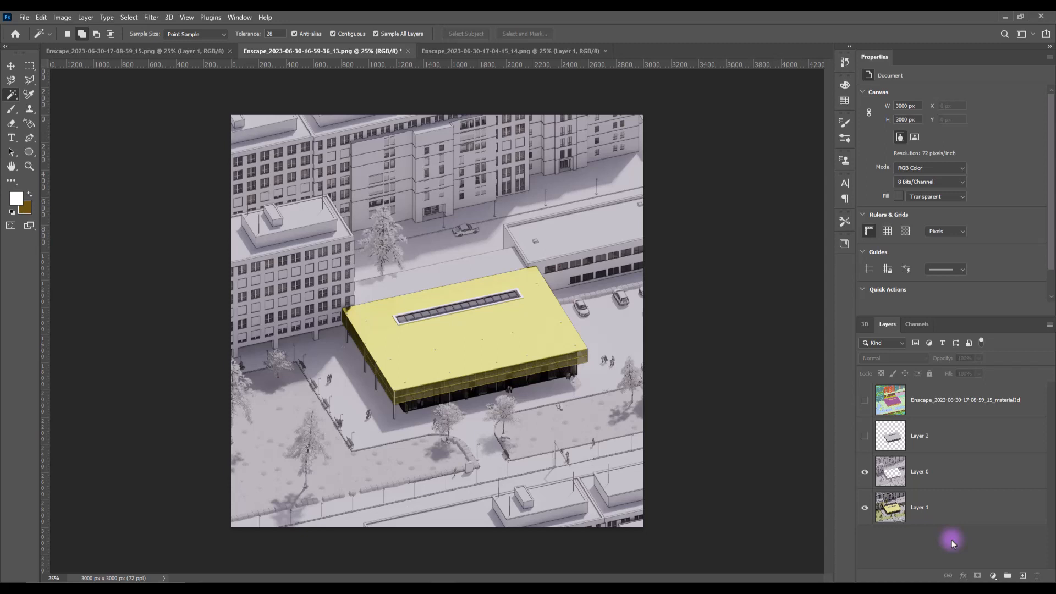
click(532, 51)
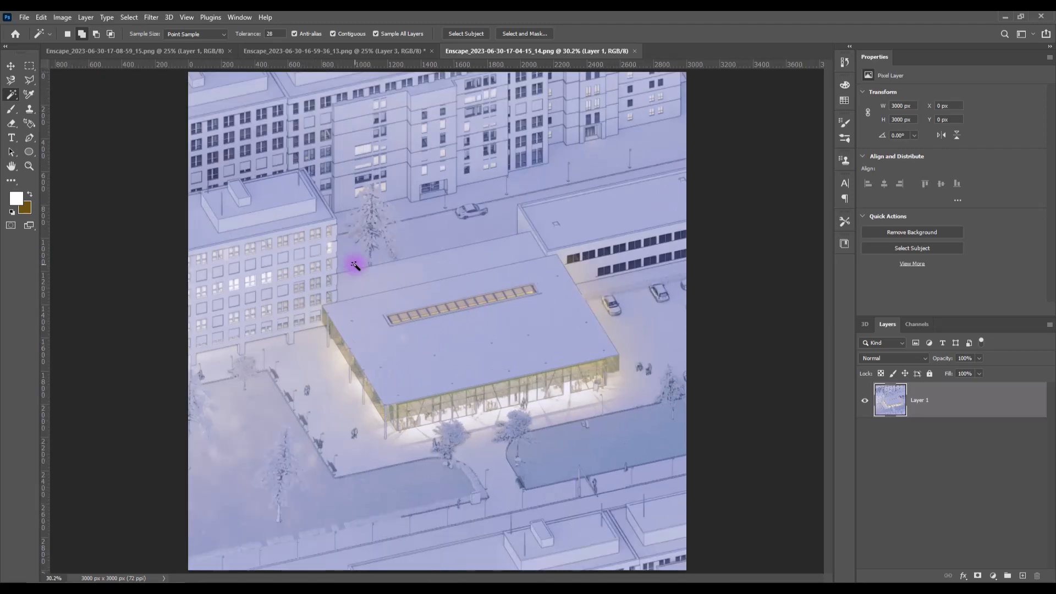
Step: Apply a Camera Raw Filter grade: raised highlights, darker shadows and blacks, slightly cooler temperature
click(150, 17)
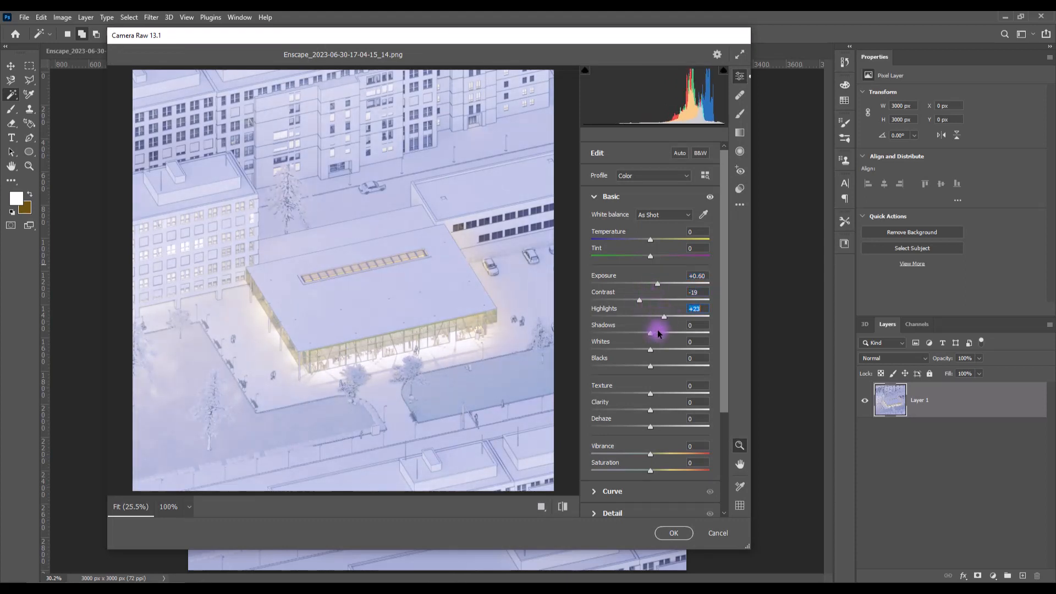
drag(651, 334, 677, 334)
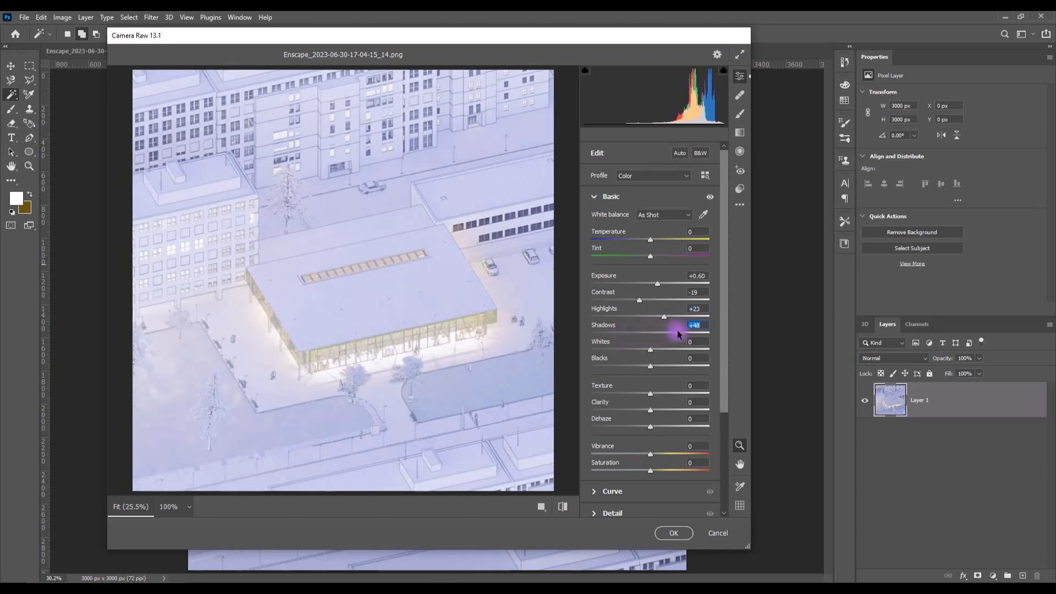
drag(676, 333, 626, 334)
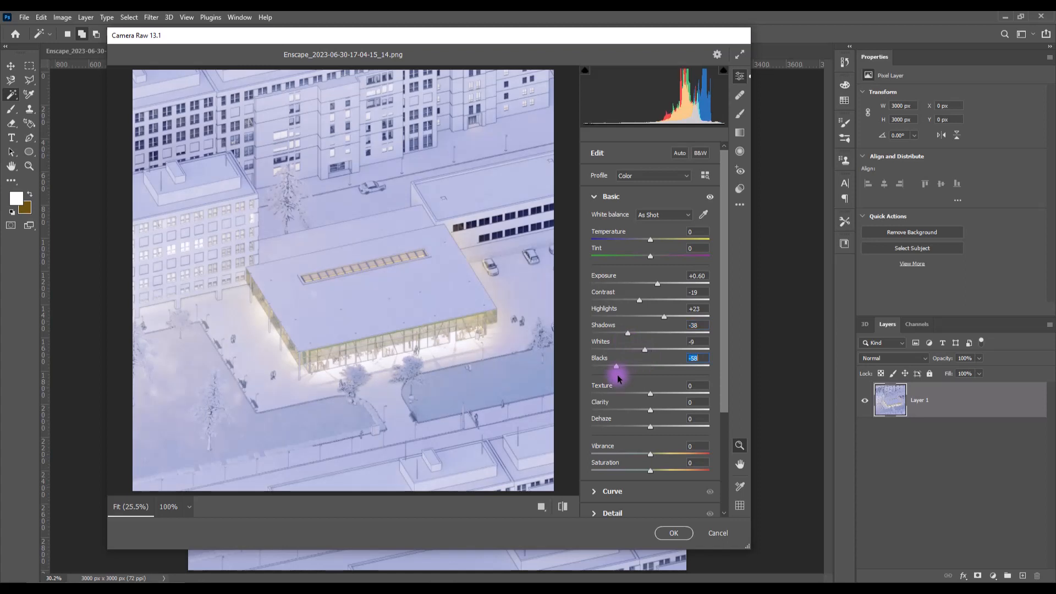
drag(616, 366, 644, 365)
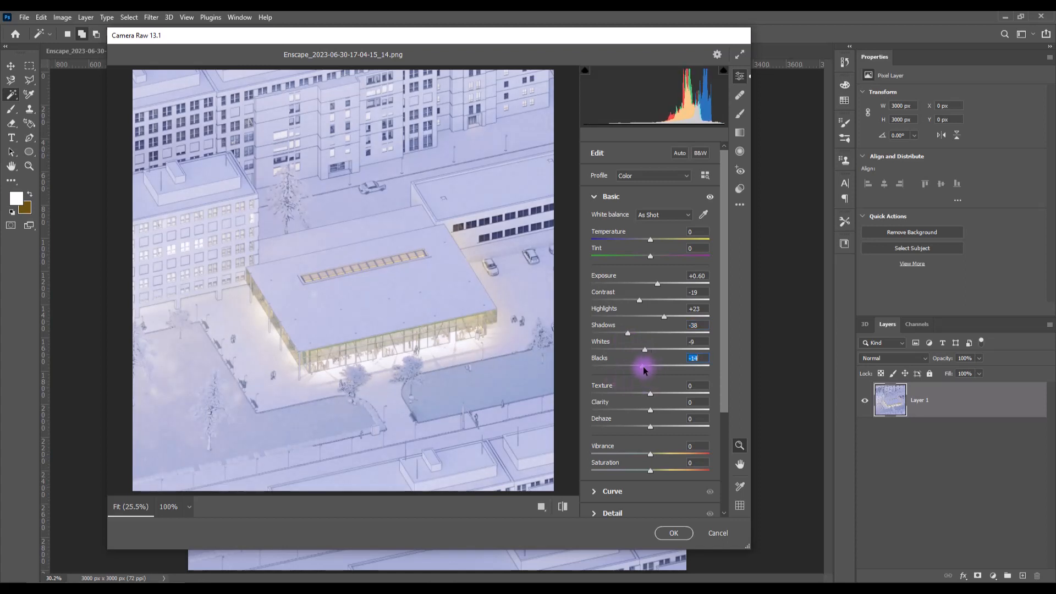
drag(643, 370, 641, 370)
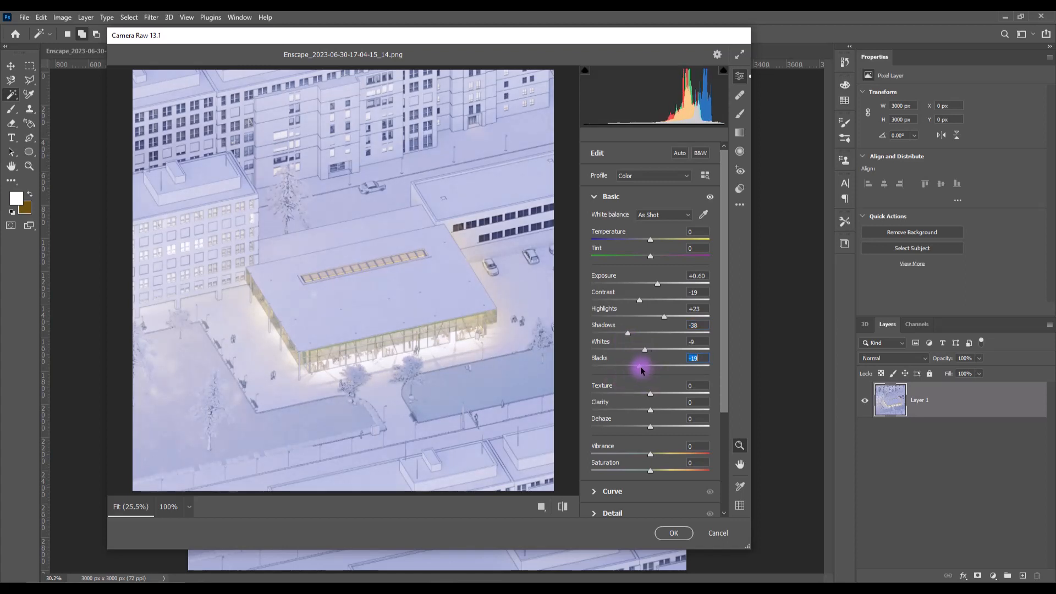
mouse_move(481, 343)
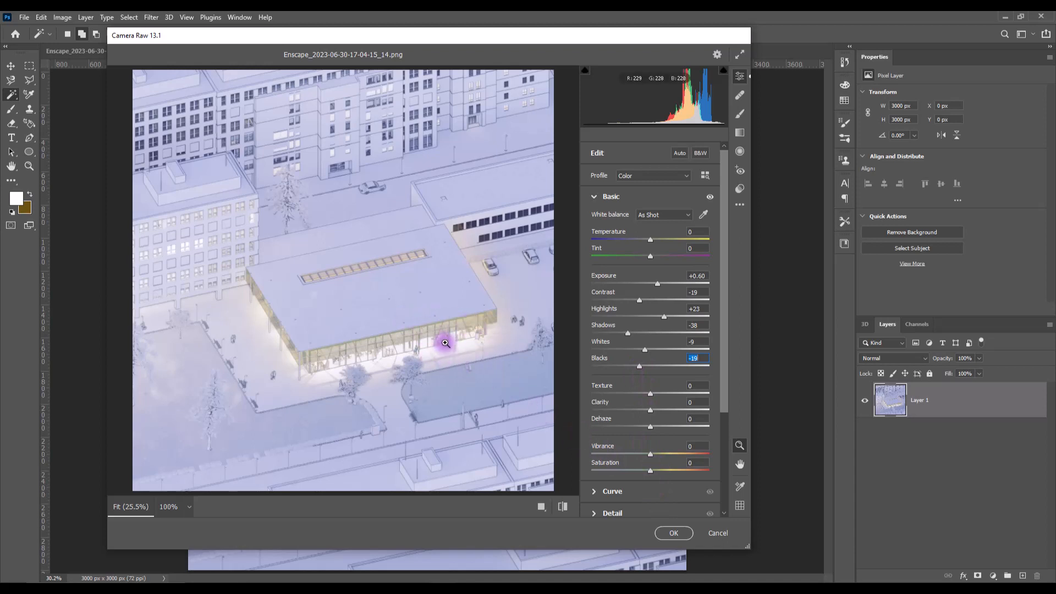
mouse_move(463, 339)
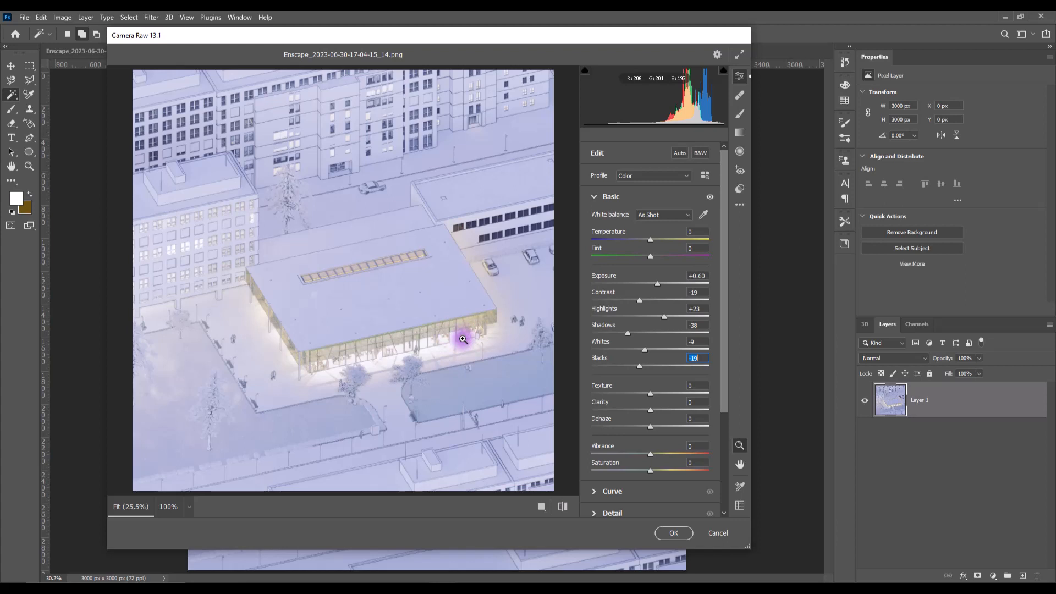
mouse_move(311, 337)
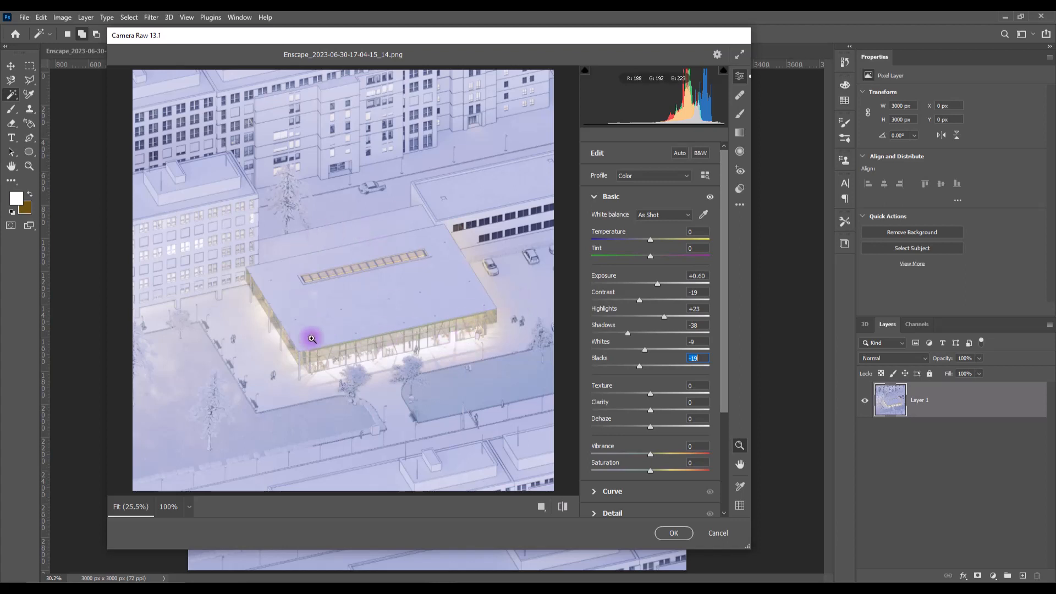
mouse_move(338, 336)
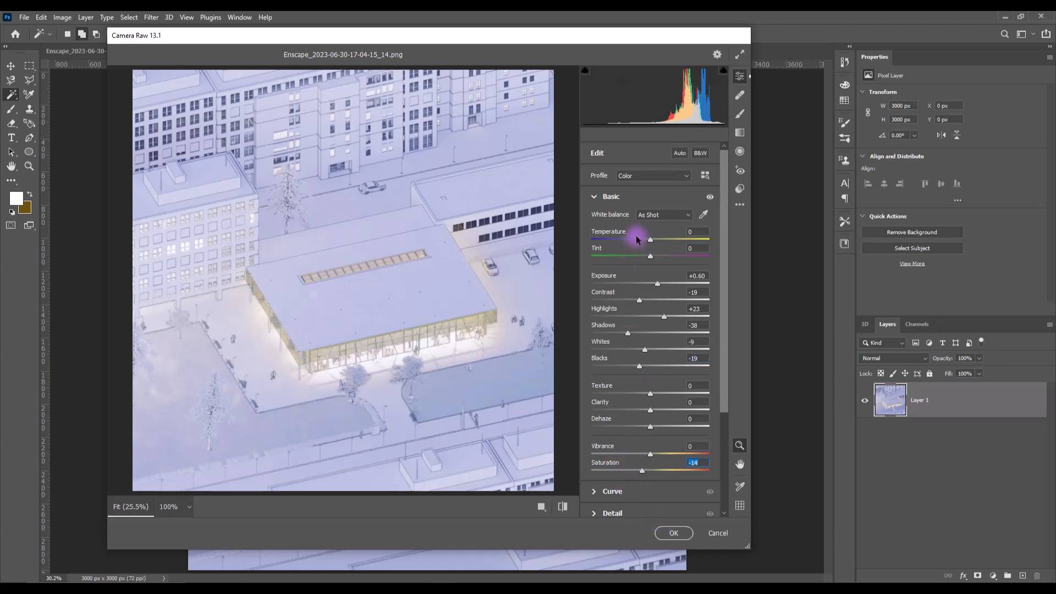
drag(651, 239, 642, 239)
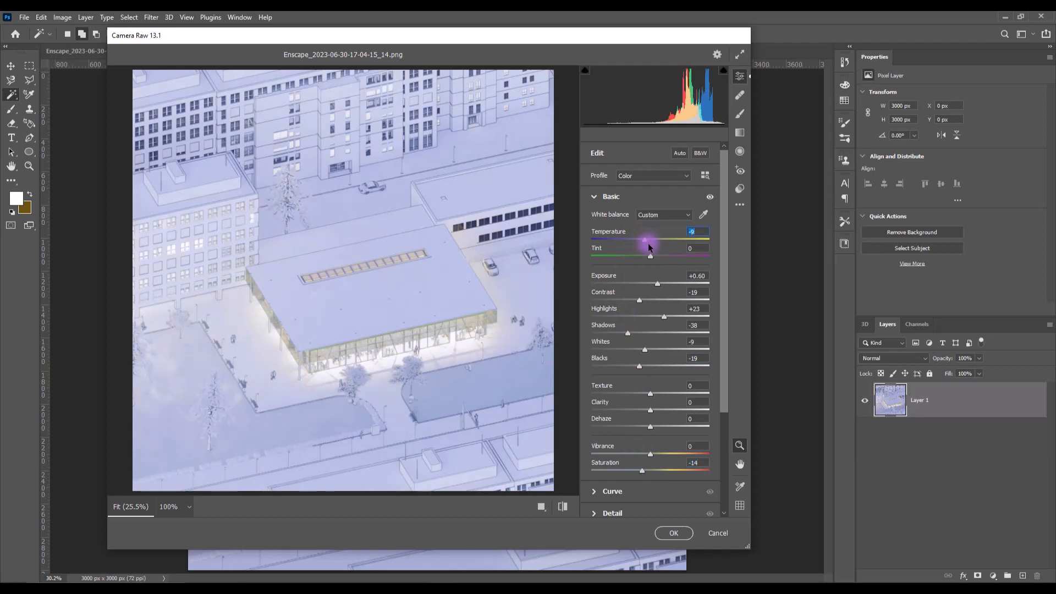
click(673, 533)
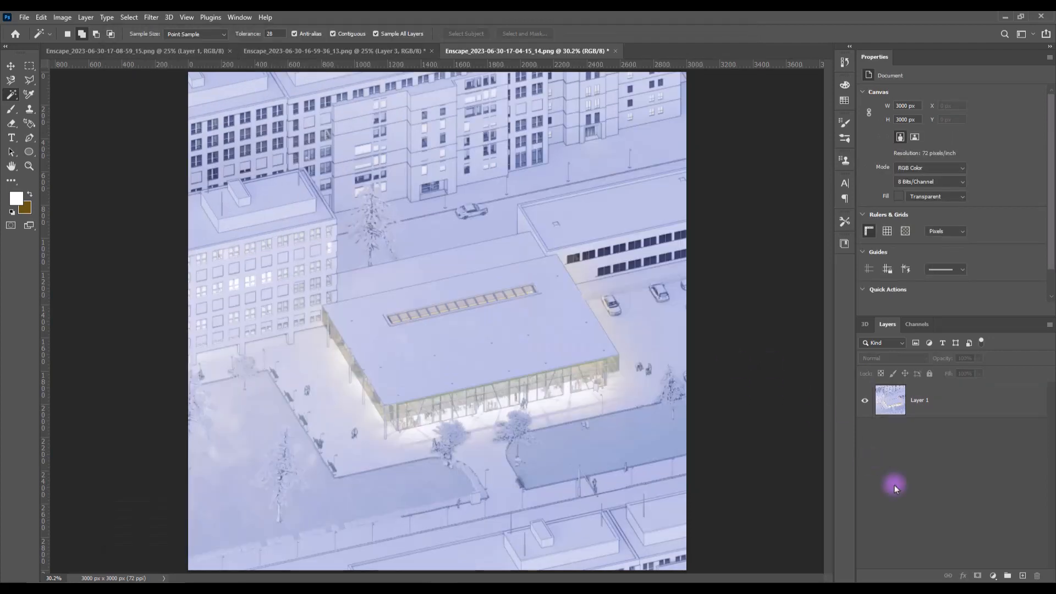